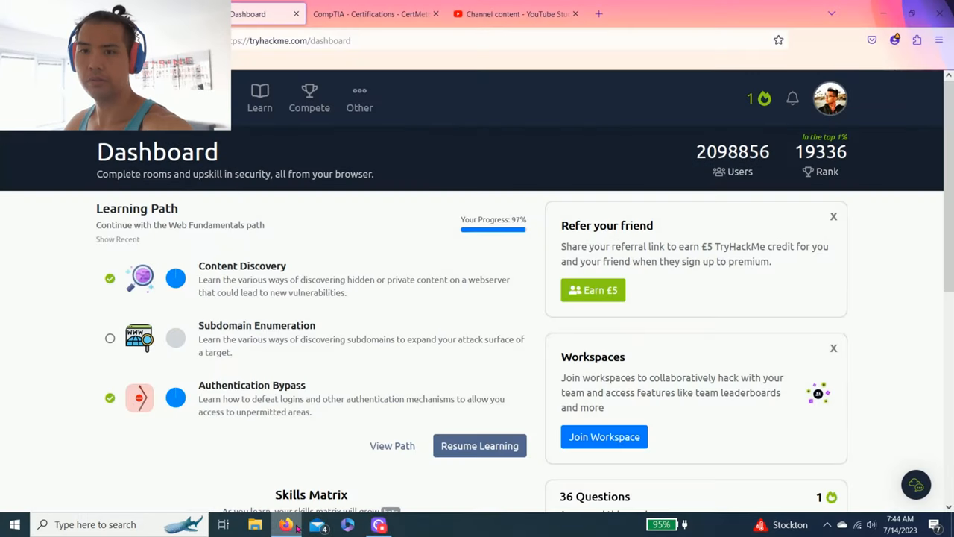
mouse_move(317, 524)
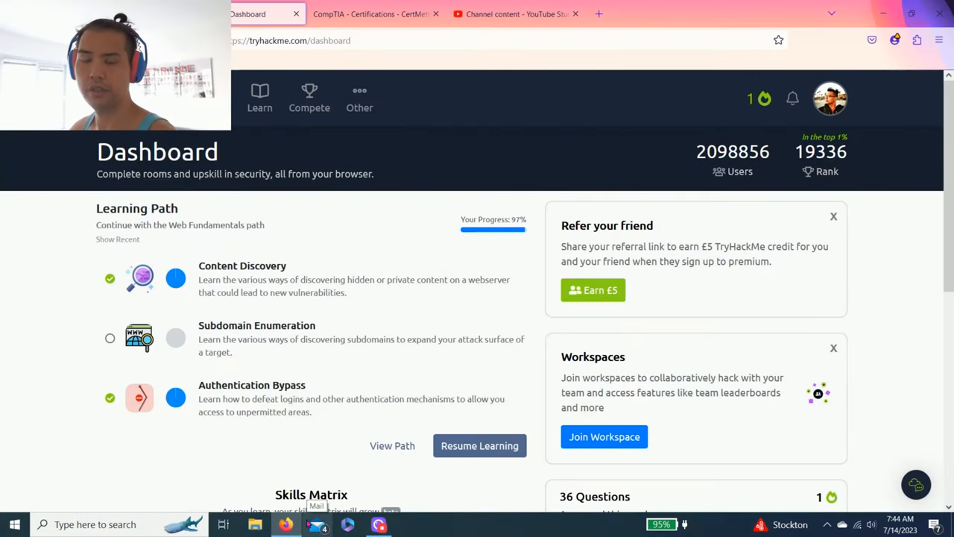
Scroll the dashboard down to the Subdomain Enumeration room in the Web Fundamentals path
scroll(down, 3)
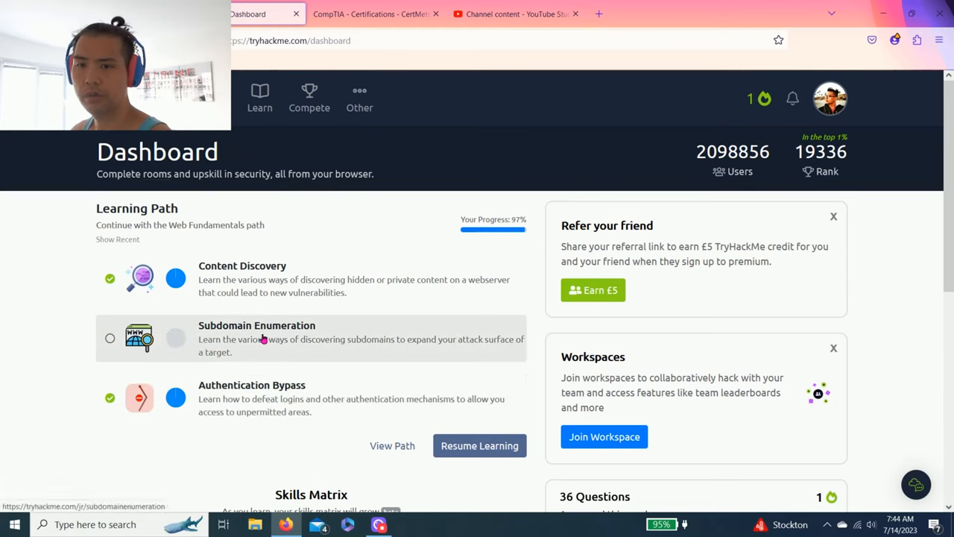
mouse_move(258, 351)
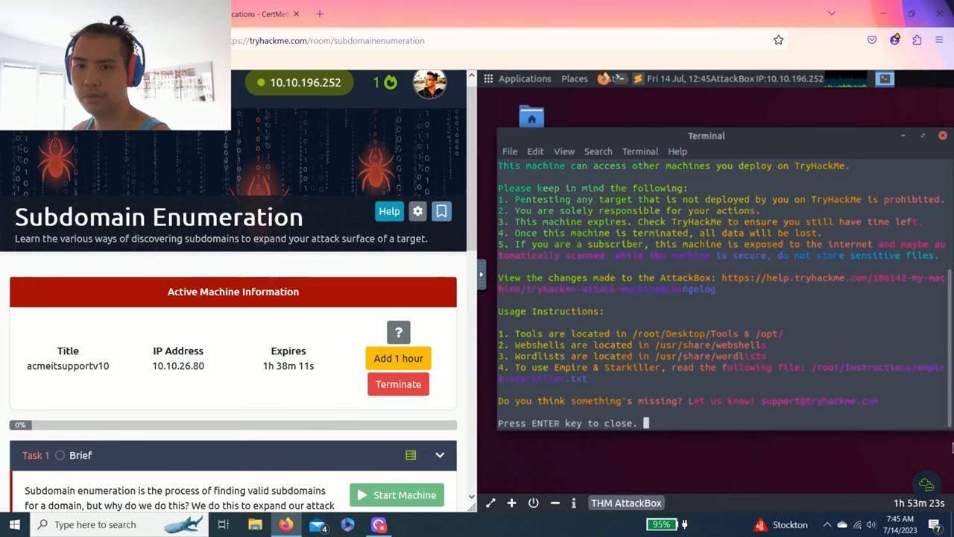
Scroll through Task 1's introduction on the three subdomain enumeration methods
scroll(down, 3)
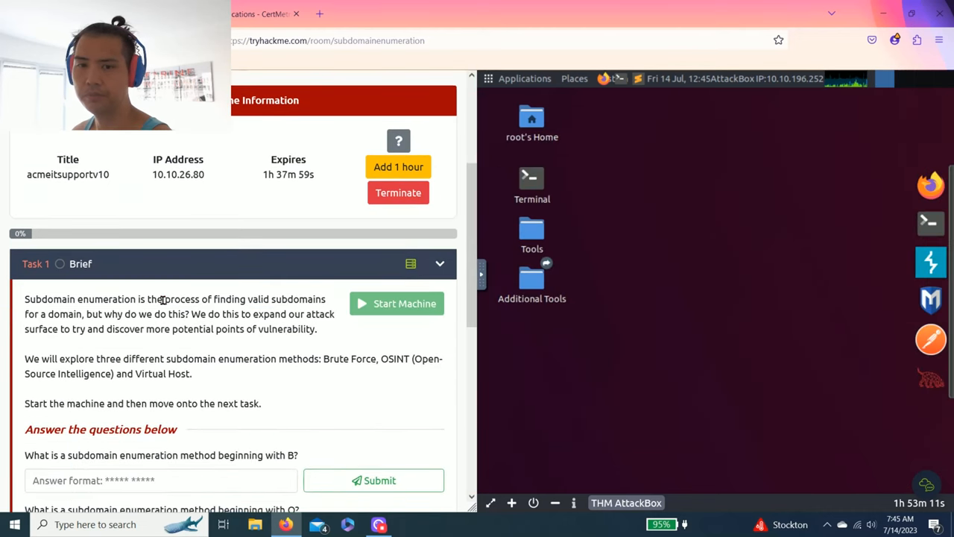
scroll(down, 3)
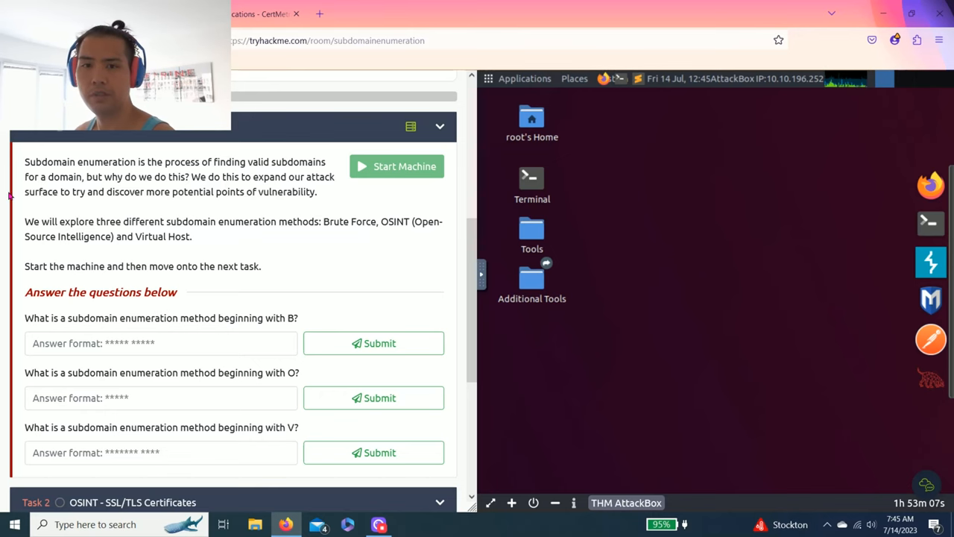
scroll(down, 3)
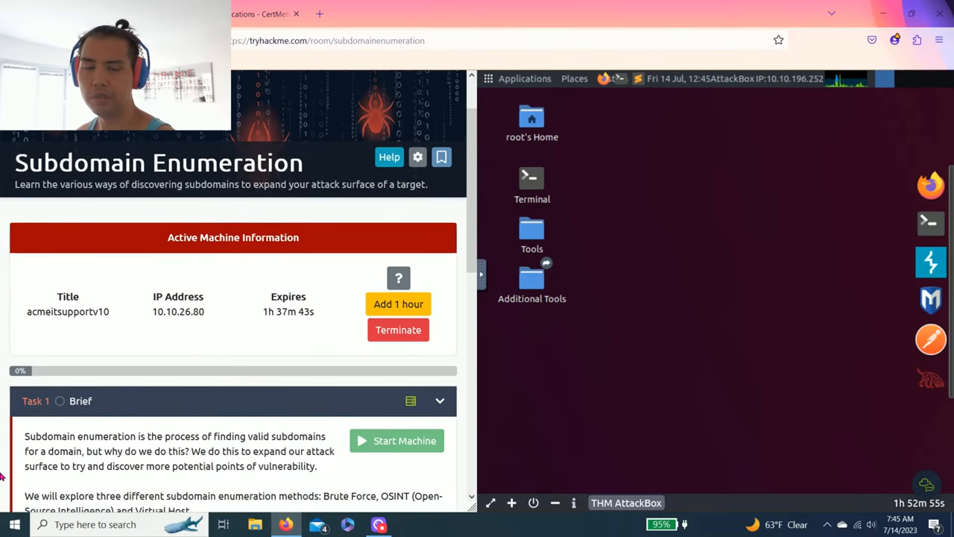
scroll(down, 3)
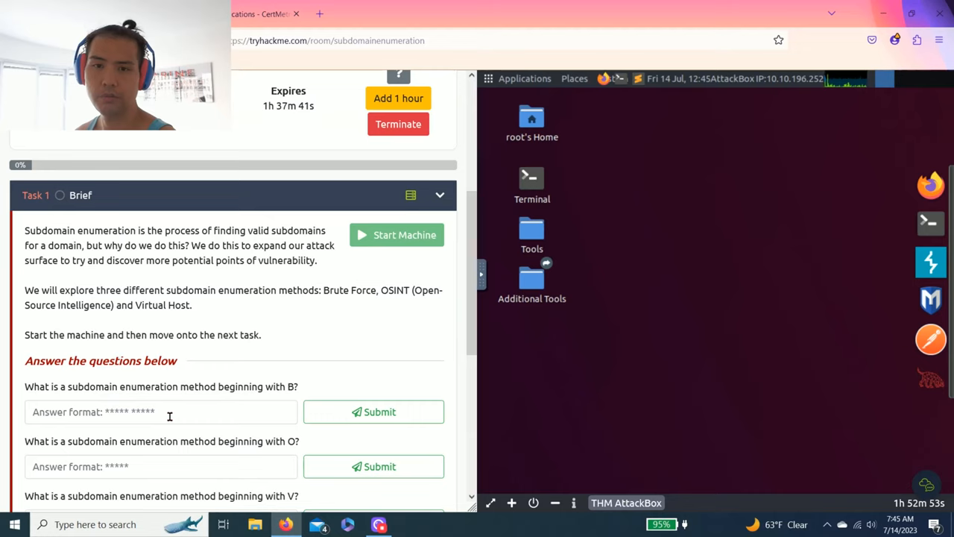
scroll(down, 3)
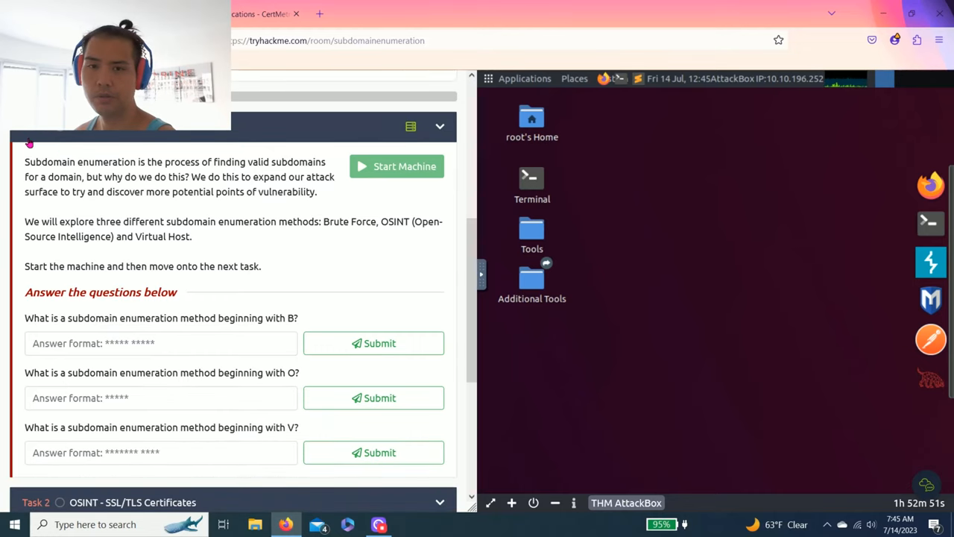
scroll(down, 3)
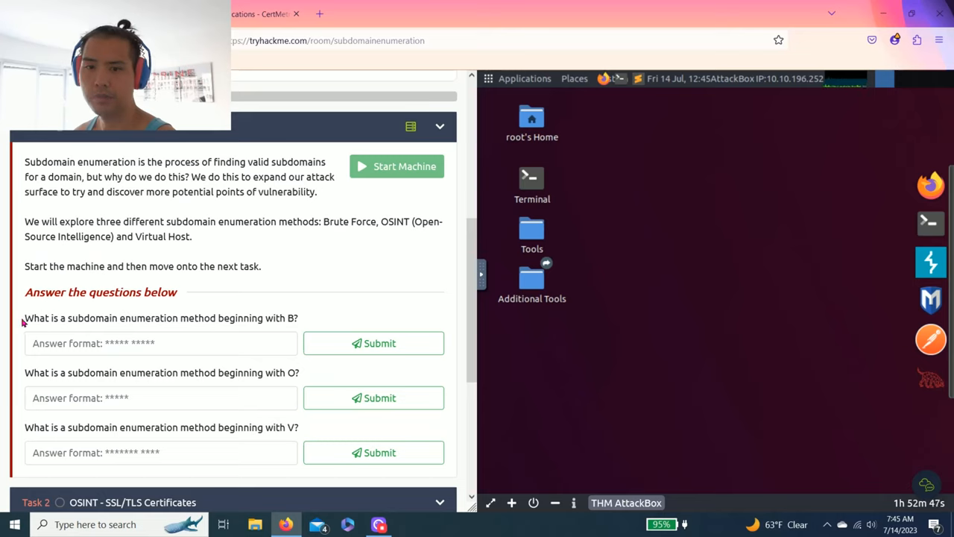
drag(28, 318, 167, 317)
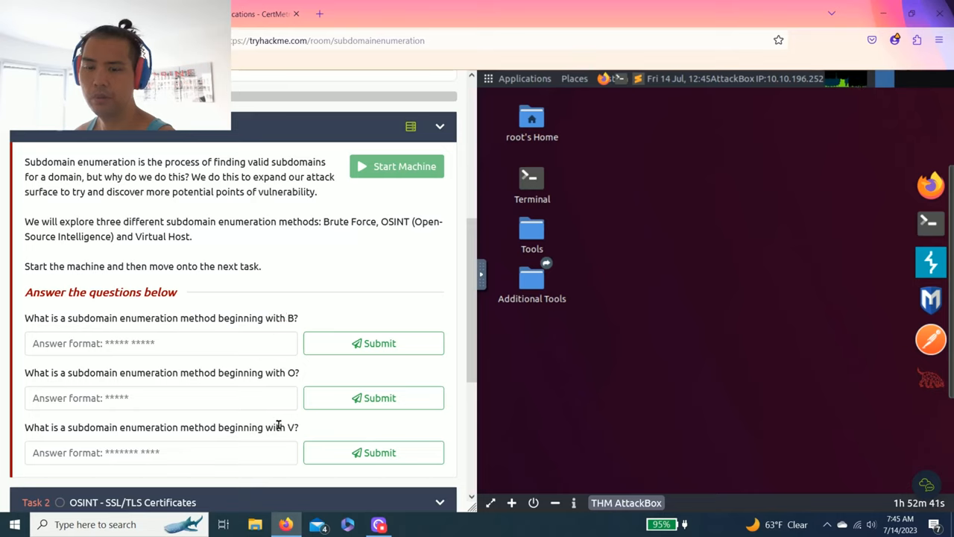
mouse_move(240, 236)
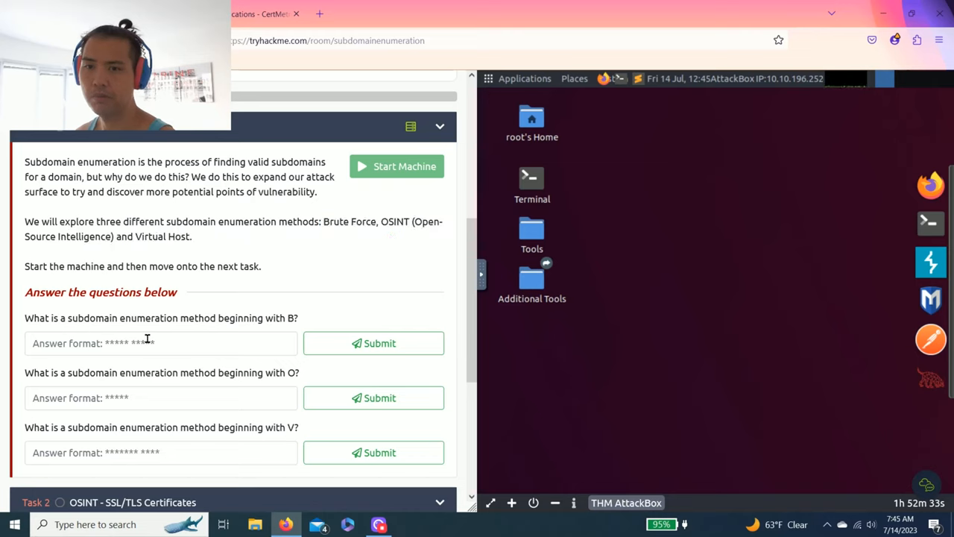
Answer Task 1's three questions with Brute Force, OSINT and Virtual Host and submit each
click(161, 343)
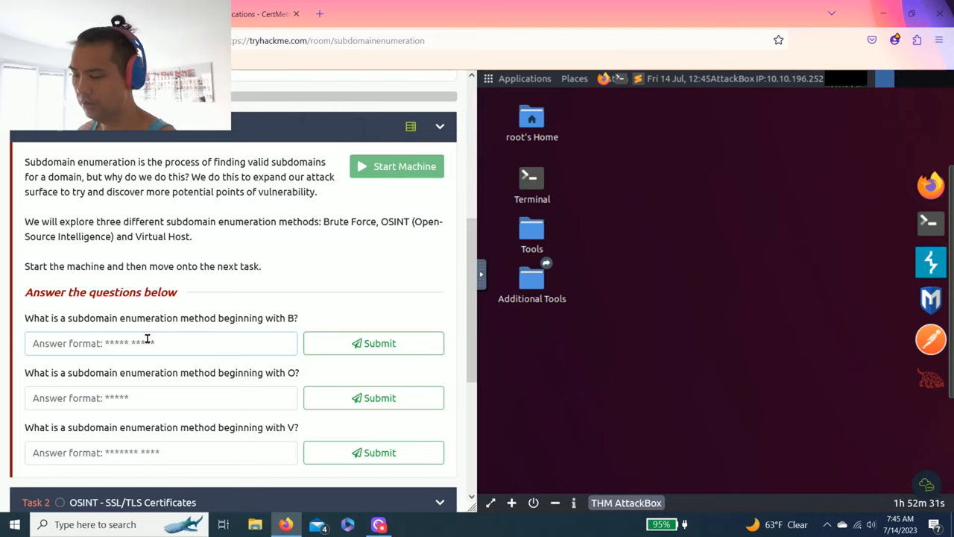
text(Brute)
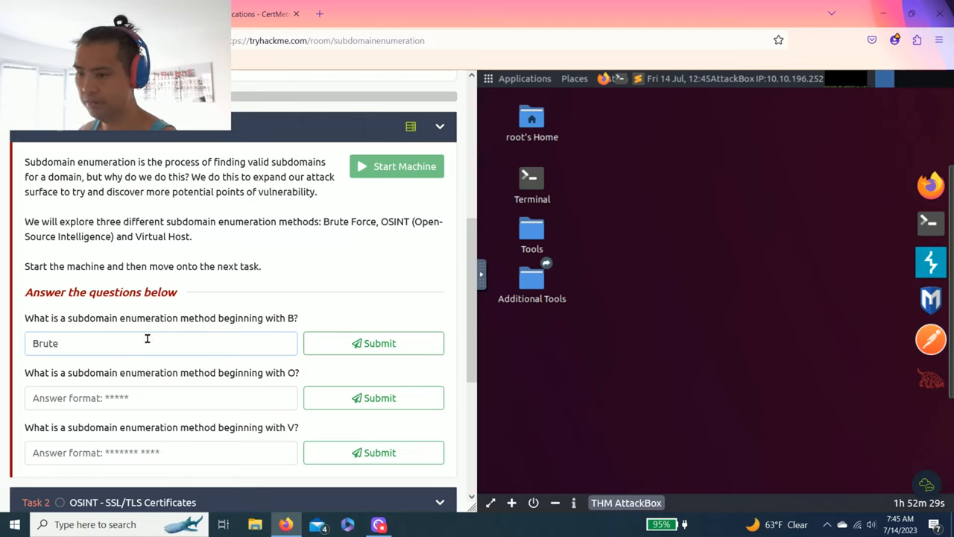
text(Force)
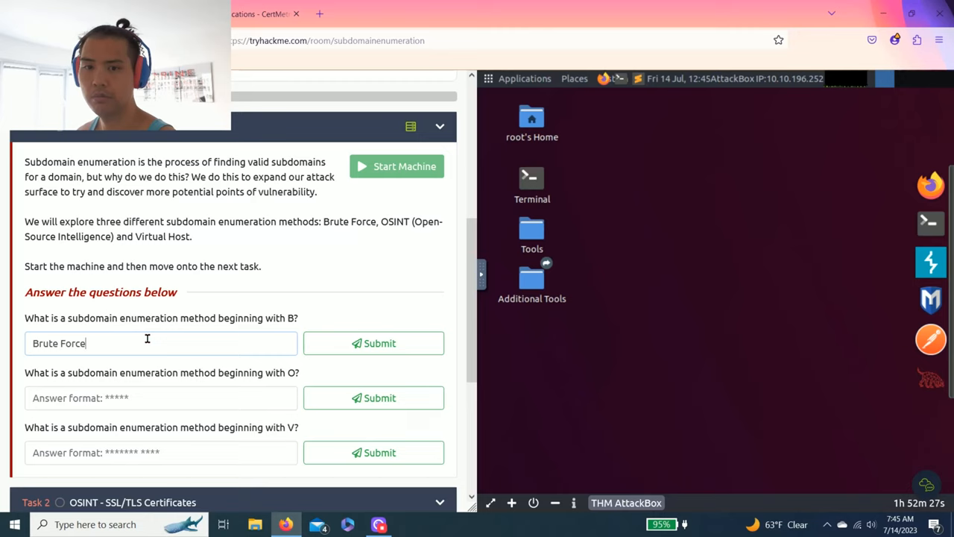
click(373, 343)
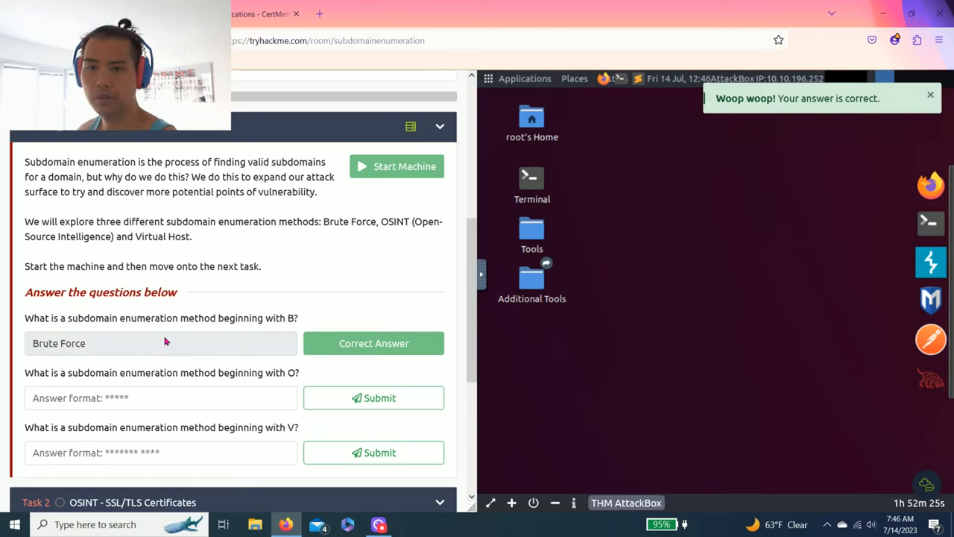
text(OSIN)
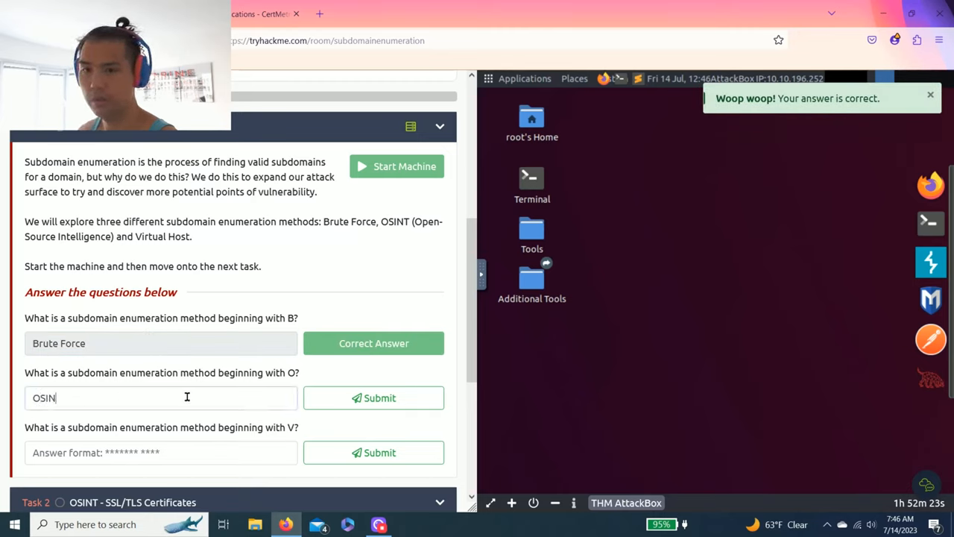
click(373, 397)
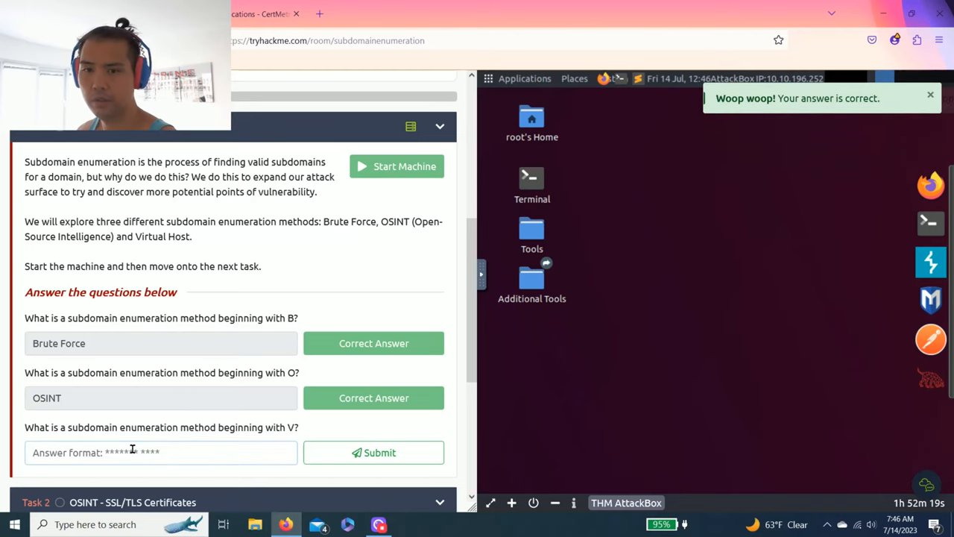
text(Virtual Host)
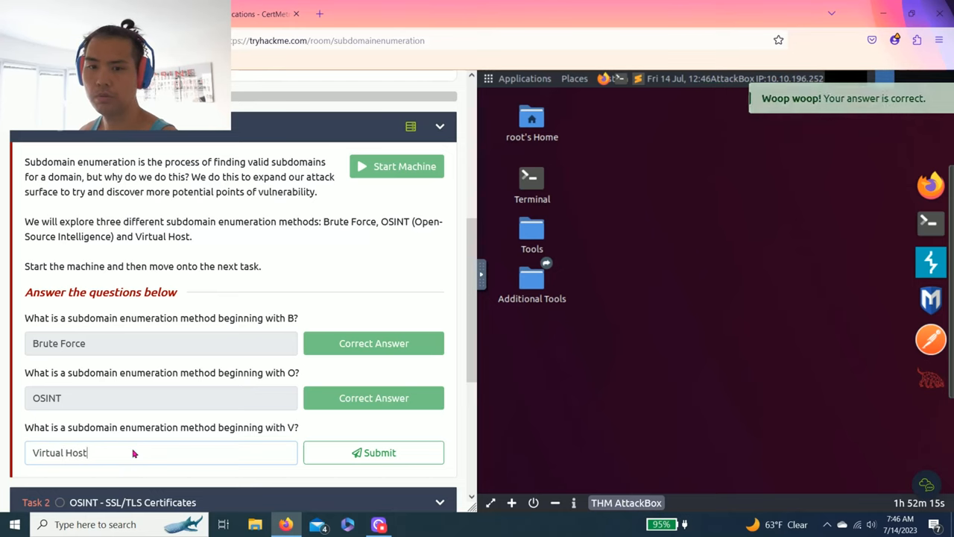
click(372, 452)
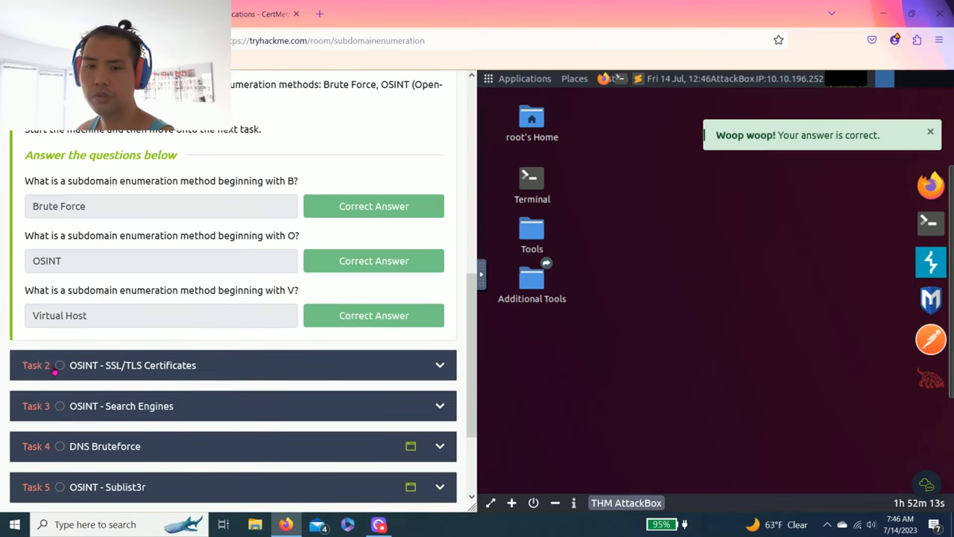
Expand Task 2 on SSL/TLS certificates and launch the crt.sh link in a new tab
scroll(down, 3)
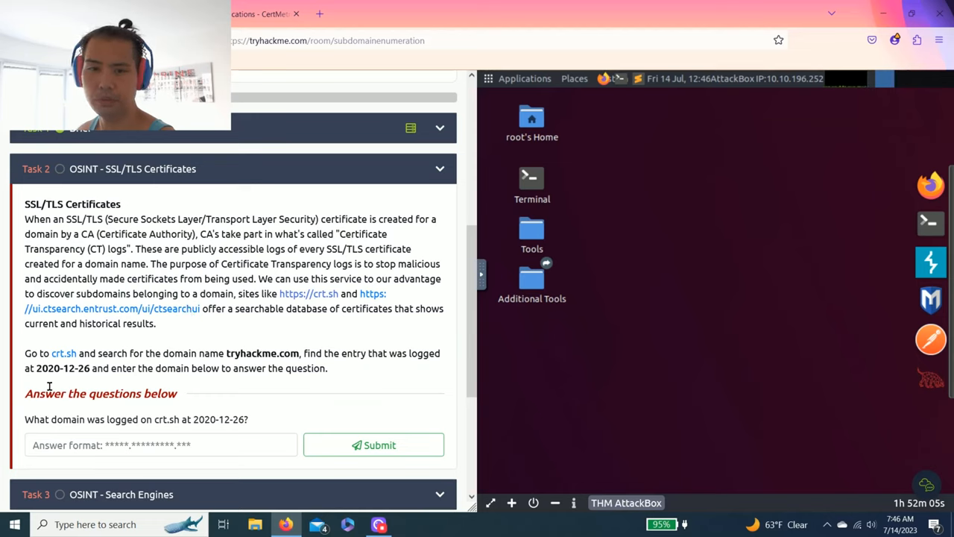
mouse_move(118, 249)
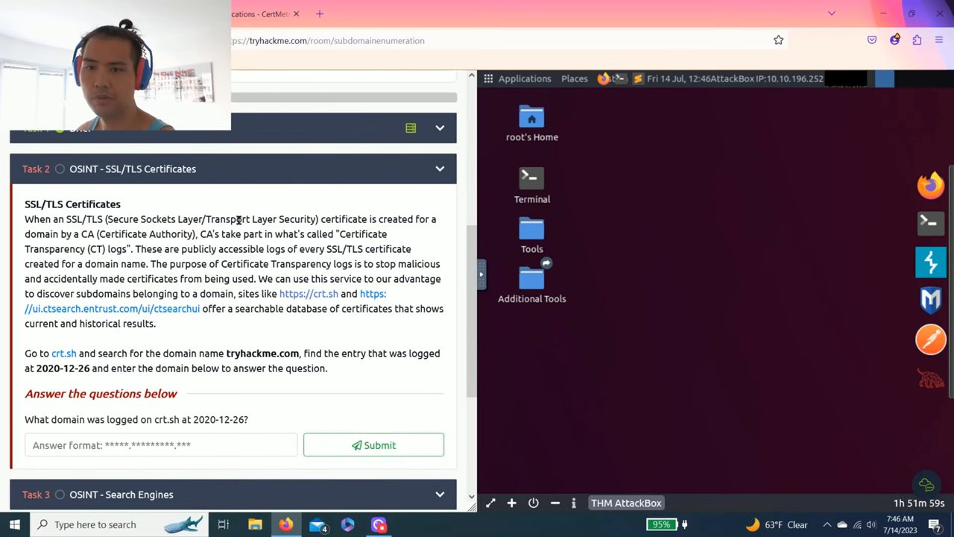
mouse_move(216, 316)
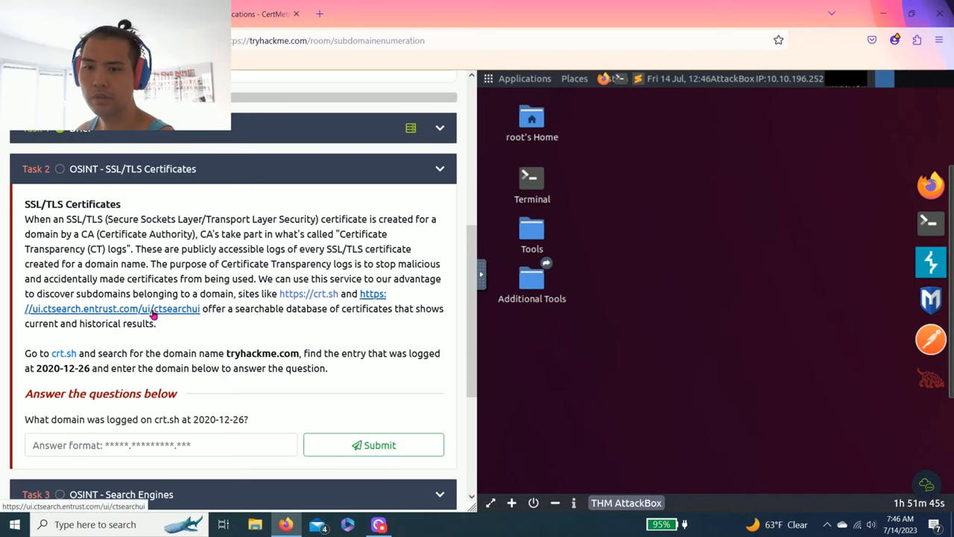
right_click(112, 308)
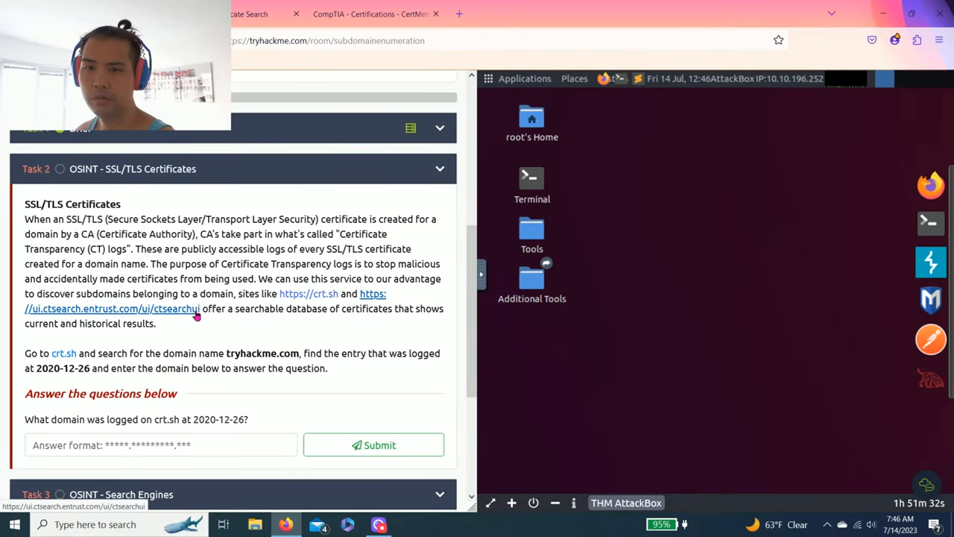
Search crt.sh for tryhackme.com certificates and scan the results for the 2020-12-26 entry
double_click(261, 353)
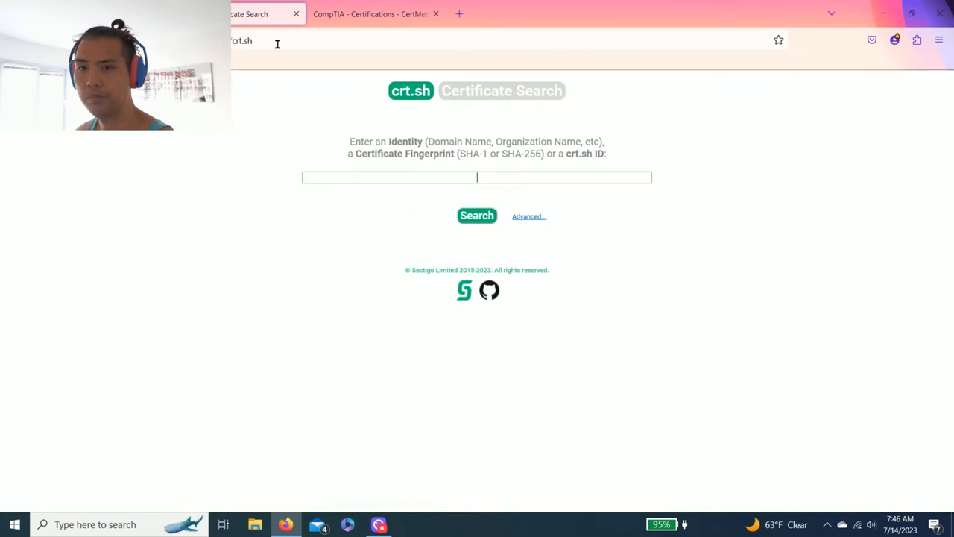
text(tryhackme.com)
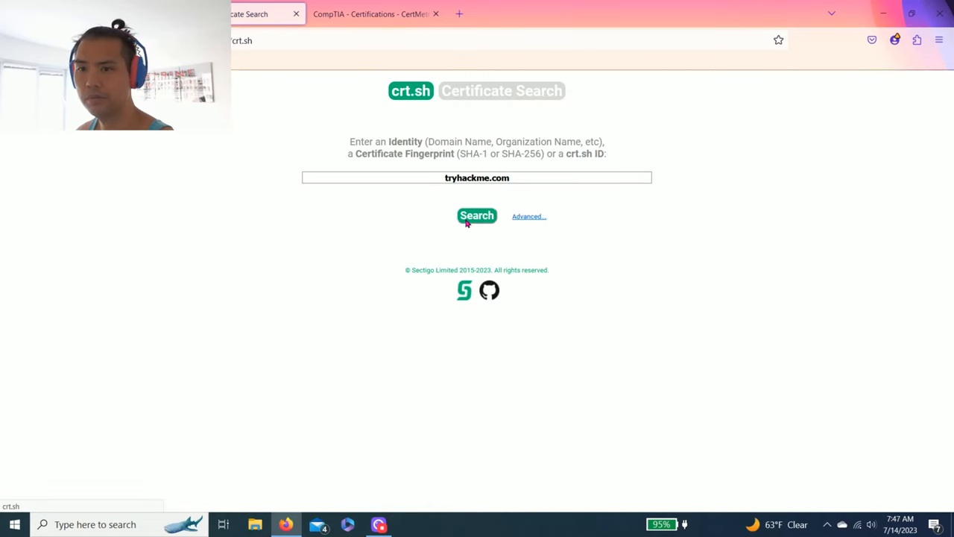
click(477, 215)
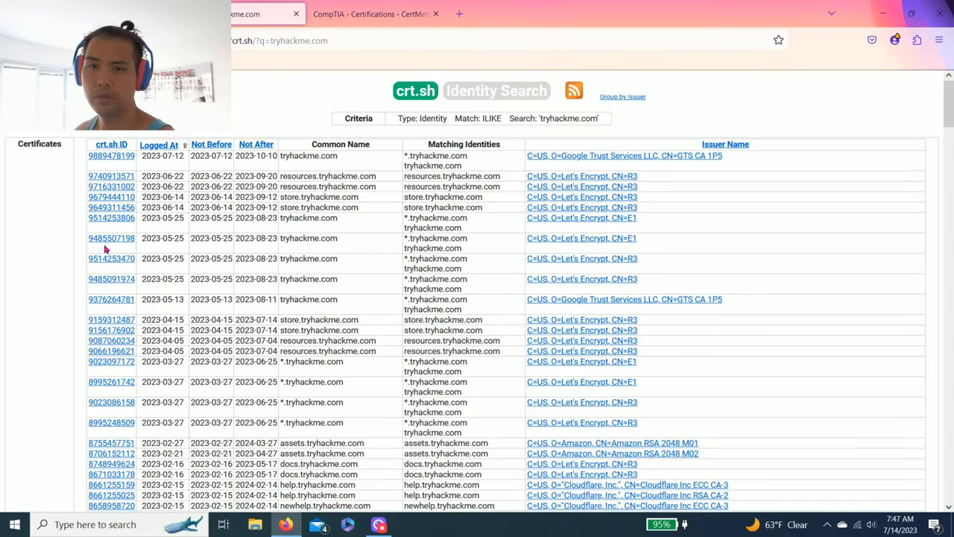
scroll(down, 3)
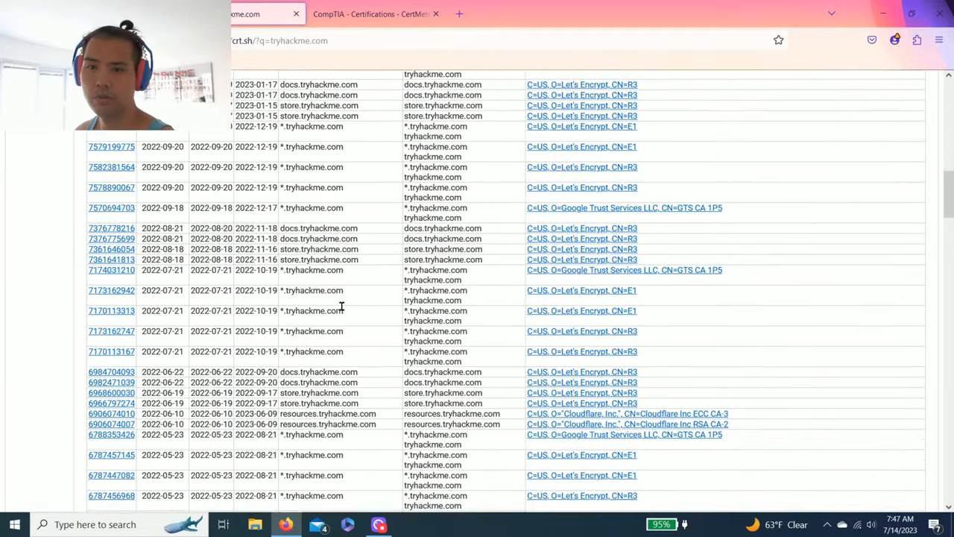
scroll(down, 3)
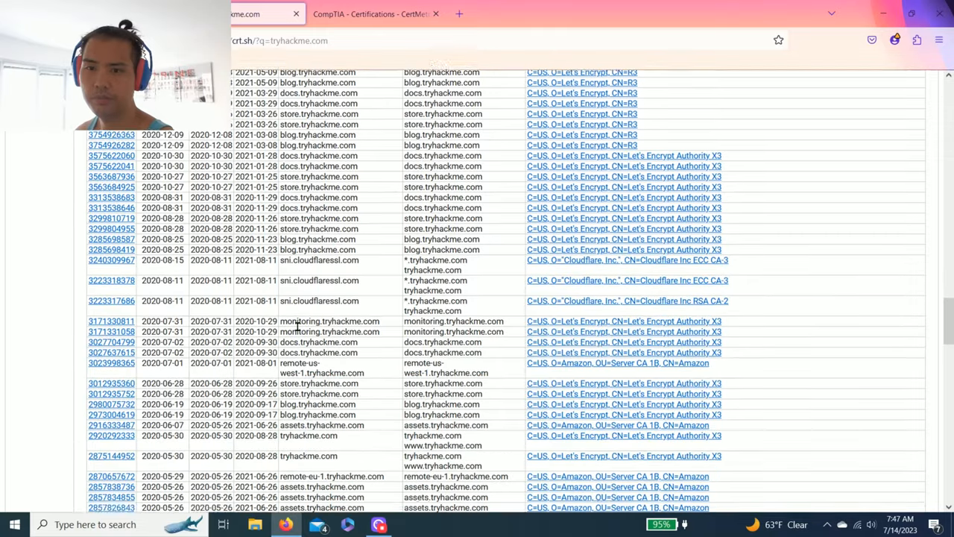
scroll(down, 3)
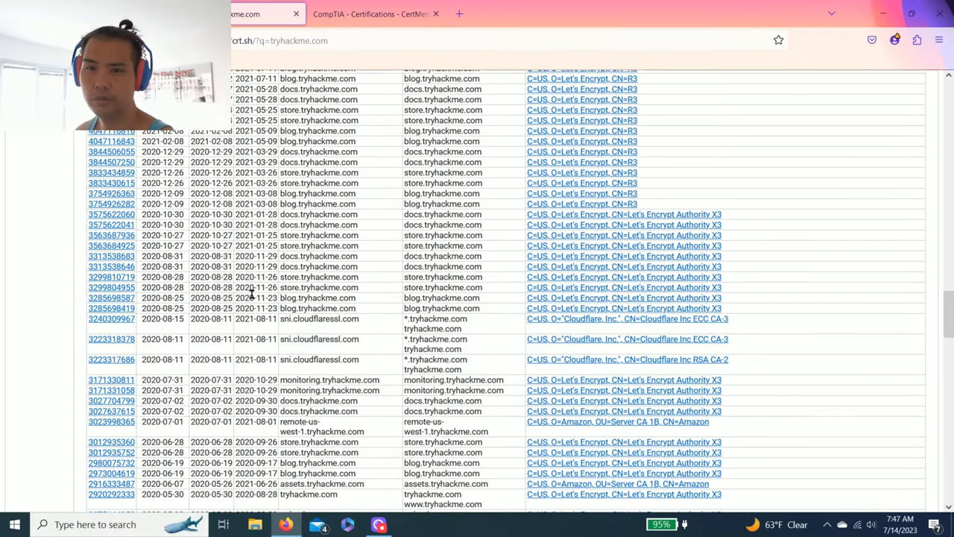
scroll(up, 3)
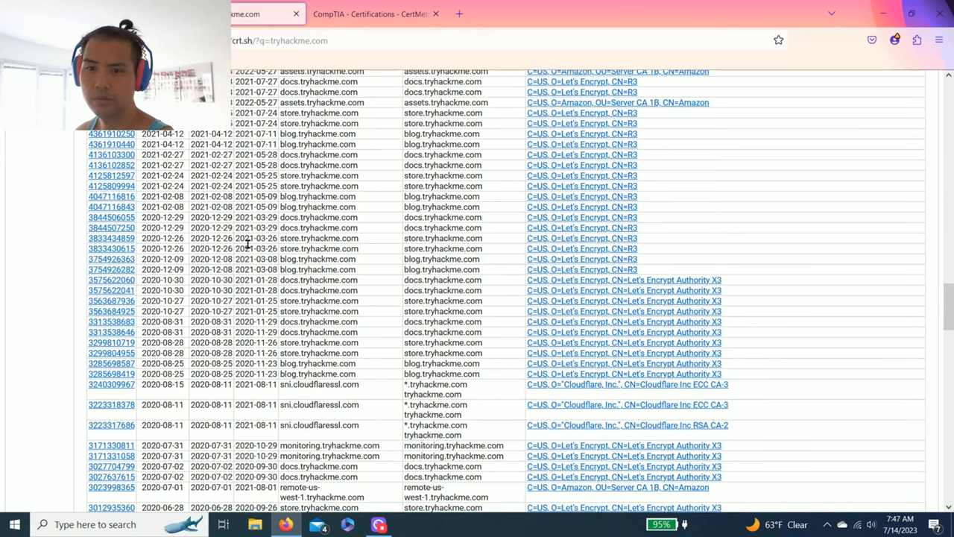
scroll(down, 3)
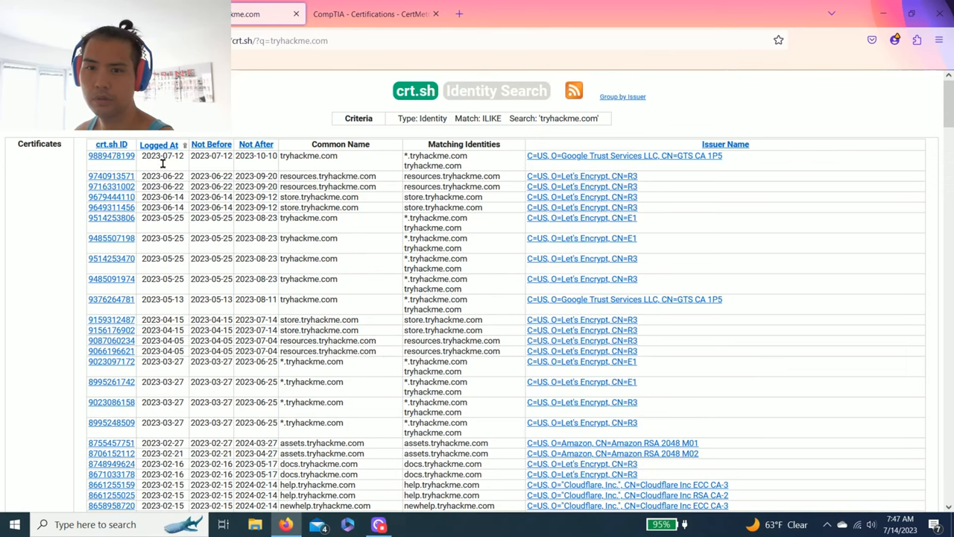
scroll(down, 3)
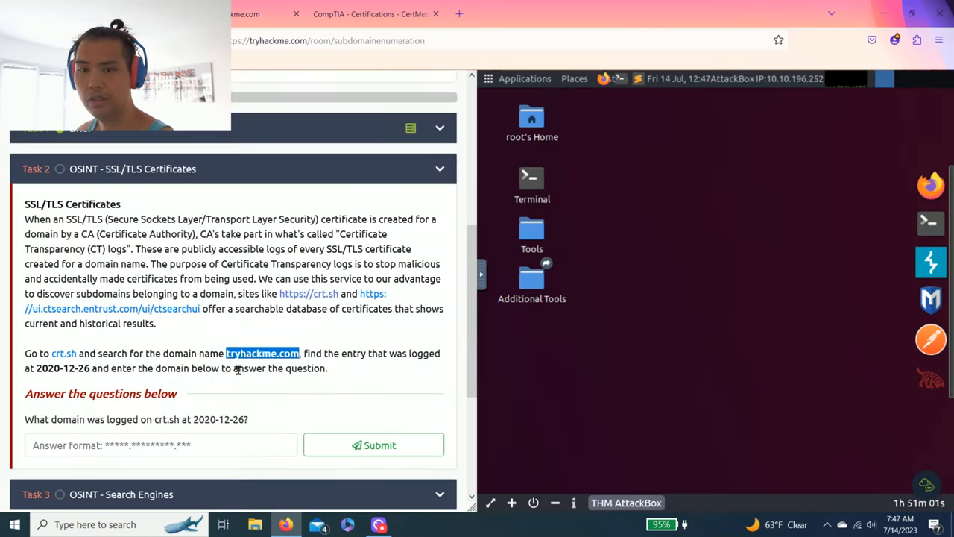
click(373, 445)
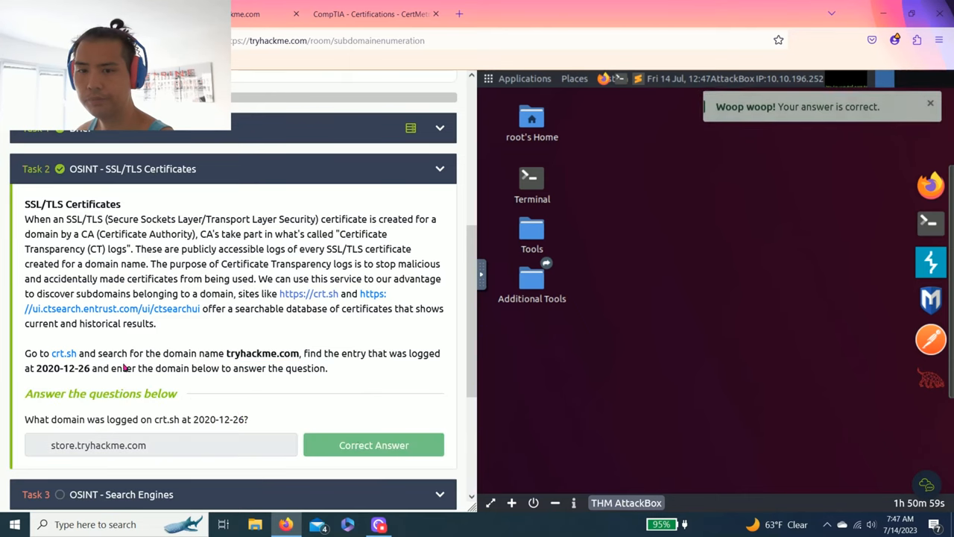
scroll(down, 3)
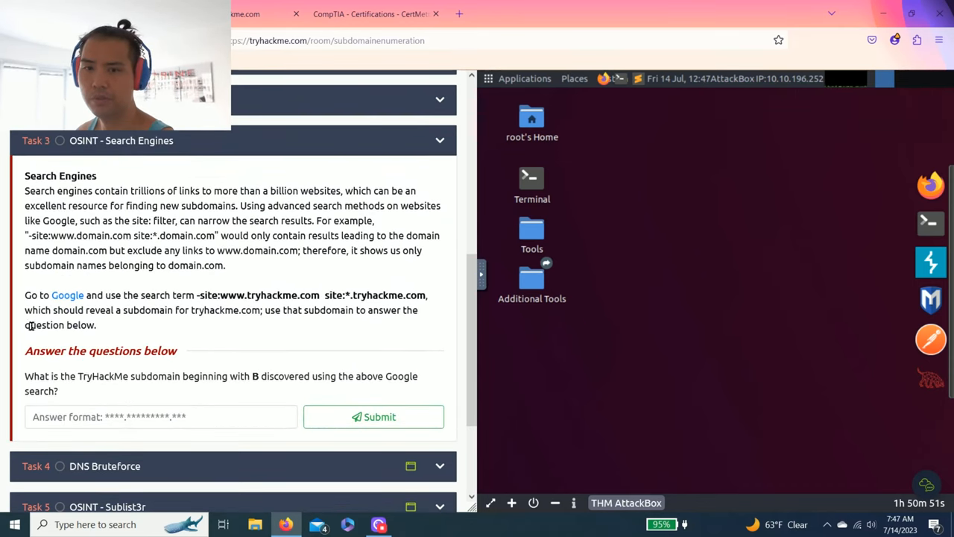
click(287, 14)
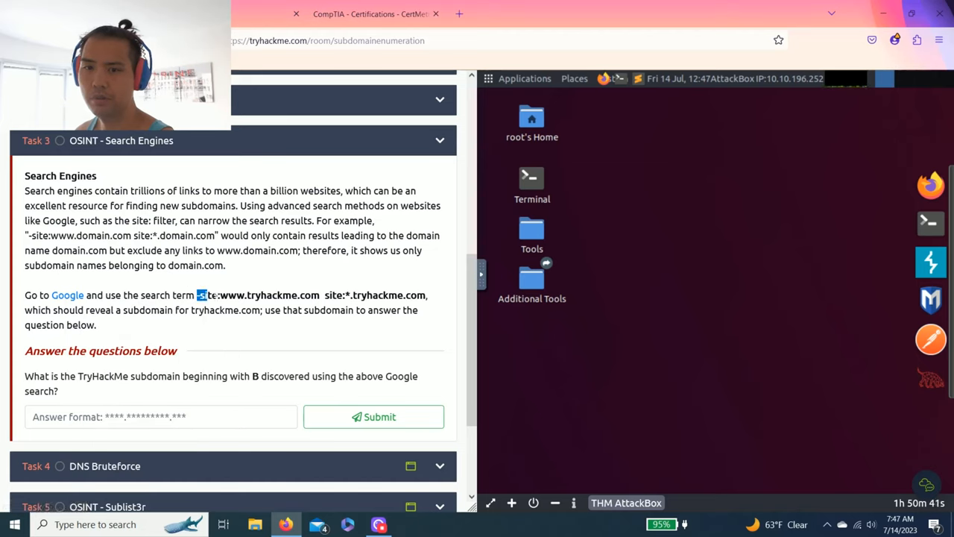
drag(197, 294, 384, 295)
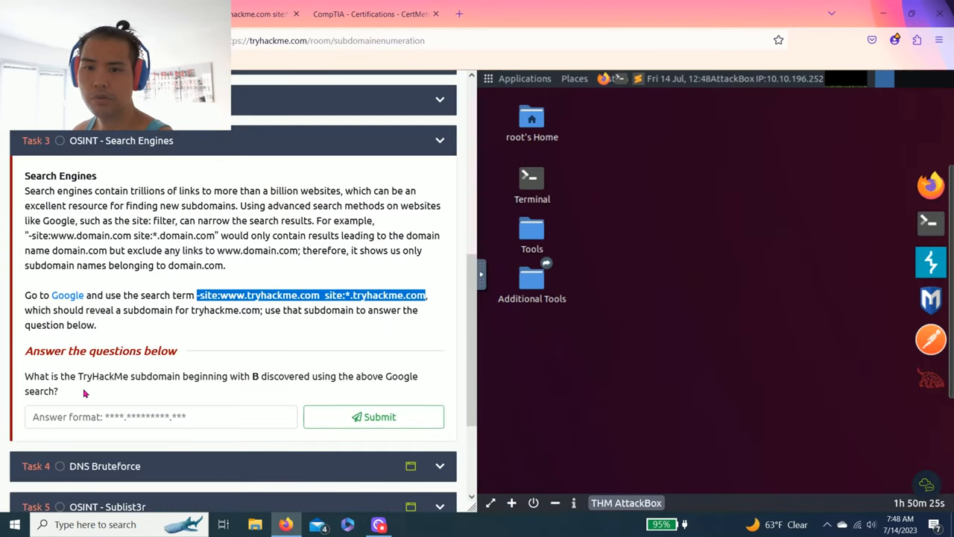
mouse_move(93, 393)
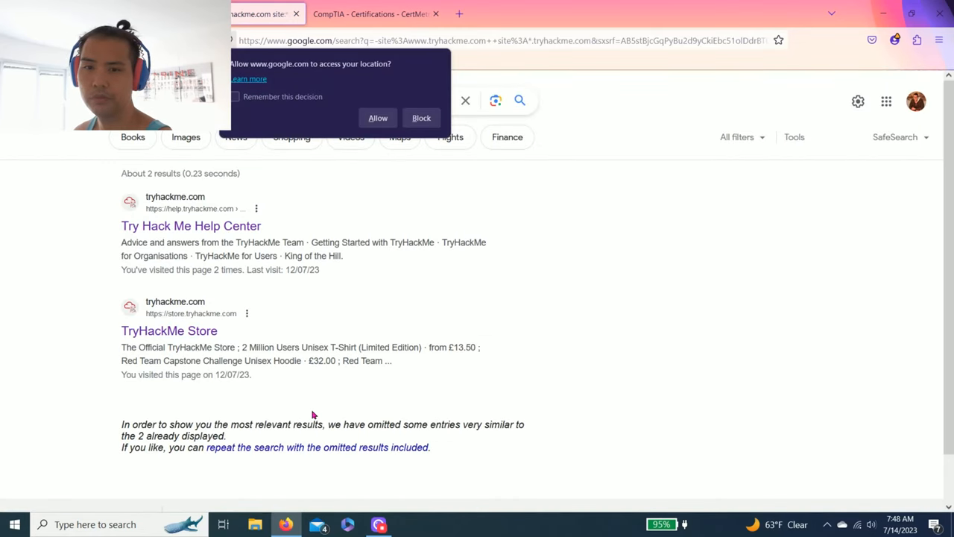
mouse_move(169, 331)
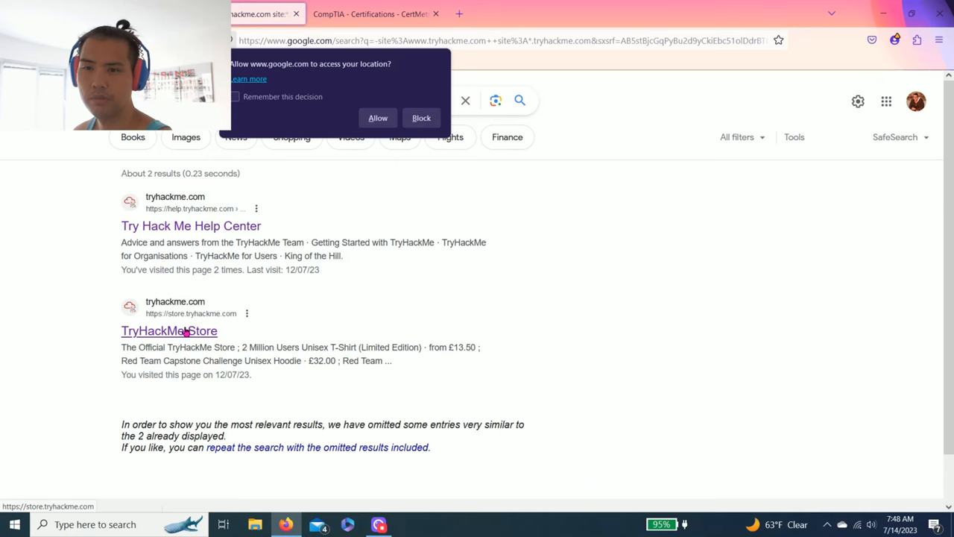
Review the Google subdomain results, try store.tryhackme.com for Task 3 and inspect the help.tryhackme.com result
click(261, 13)
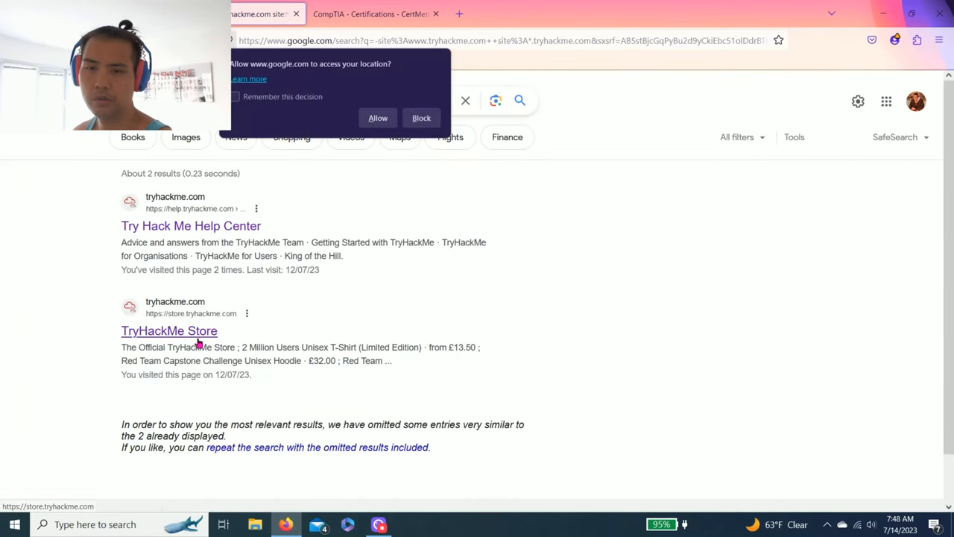
click(246, 312)
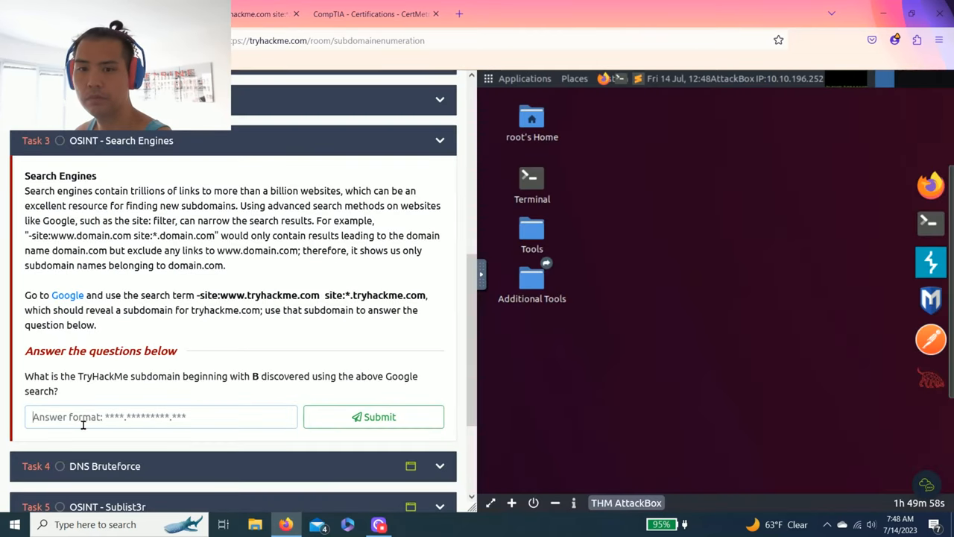
click(373, 416)
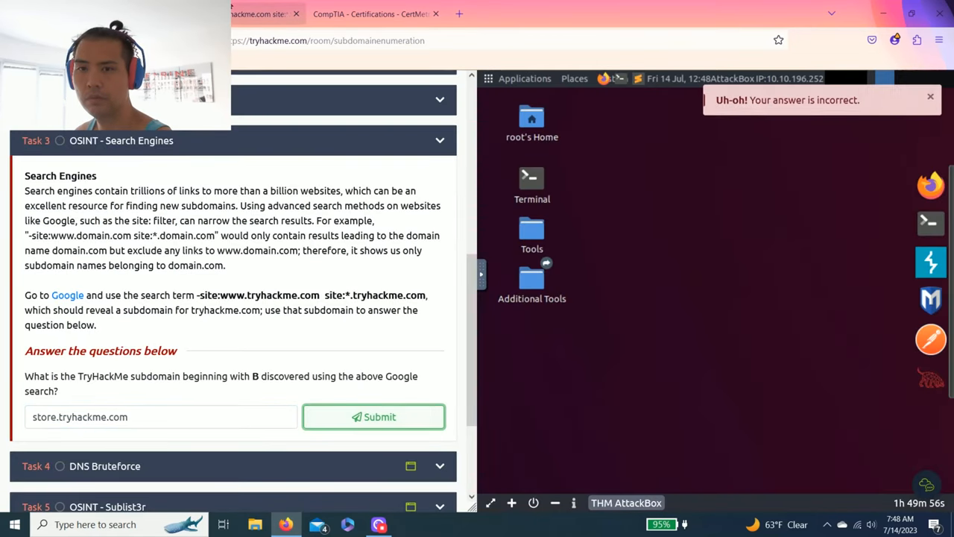
click(257, 14)
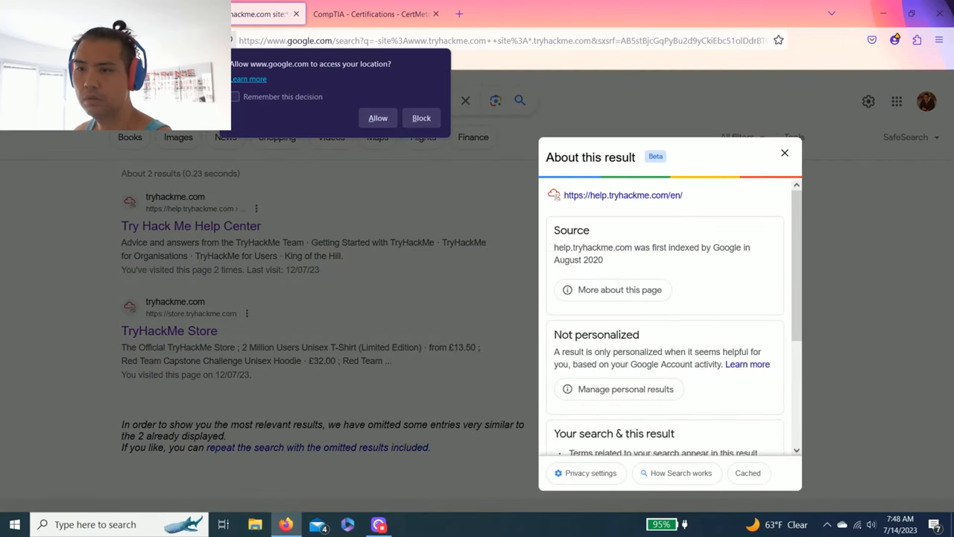
double_click(592, 247)
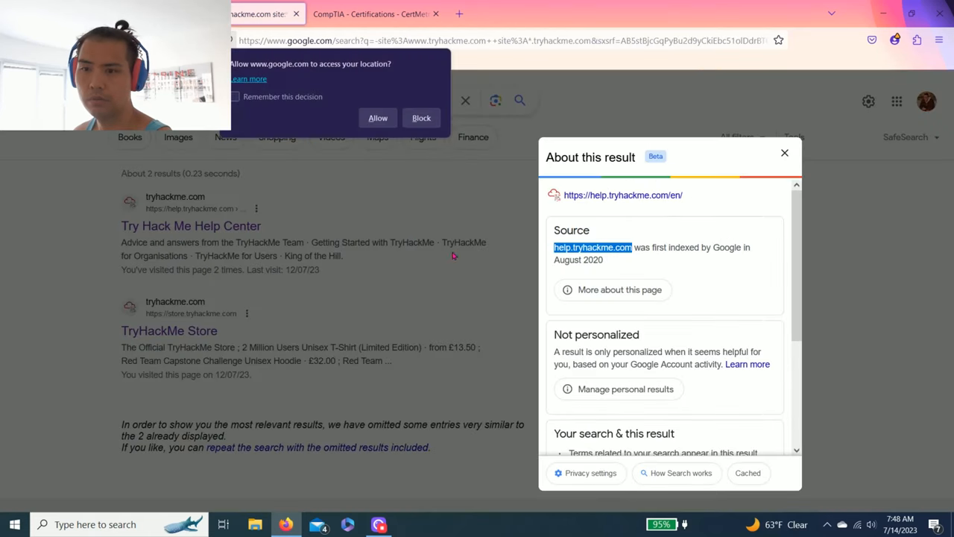
click(785, 153)
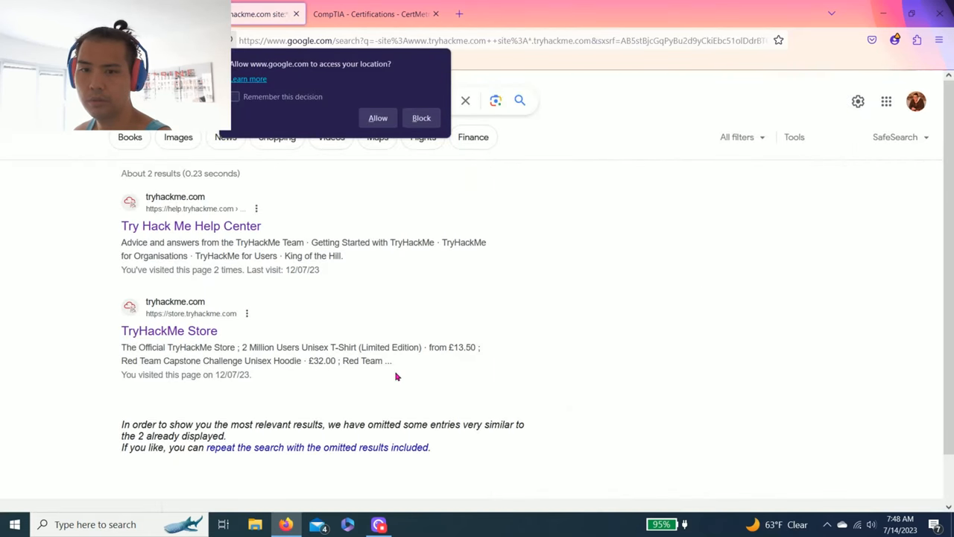
Rerun the Google search with omitted results included and inspect the blog.tryhackme.com result
scroll(down, 3)
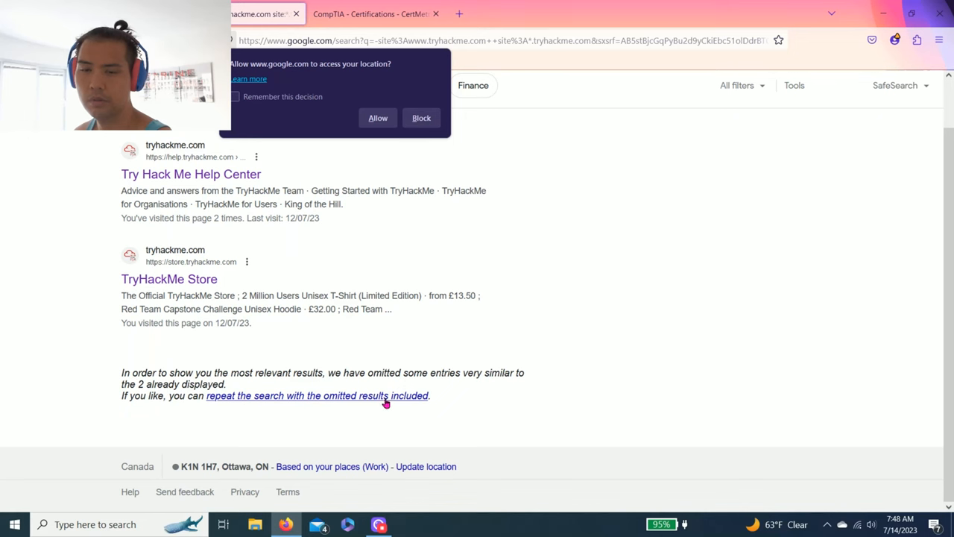
click(316, 395)
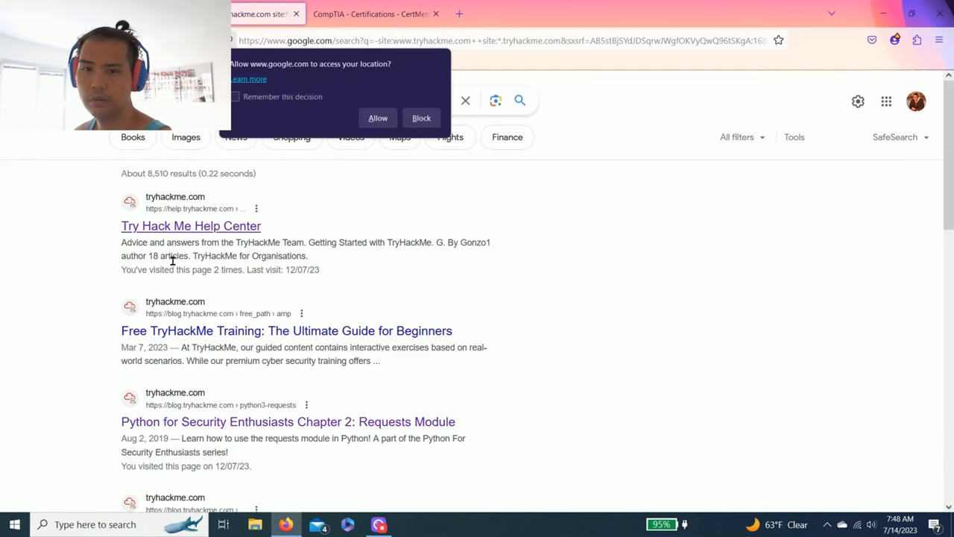
mouse_move(187, 313)
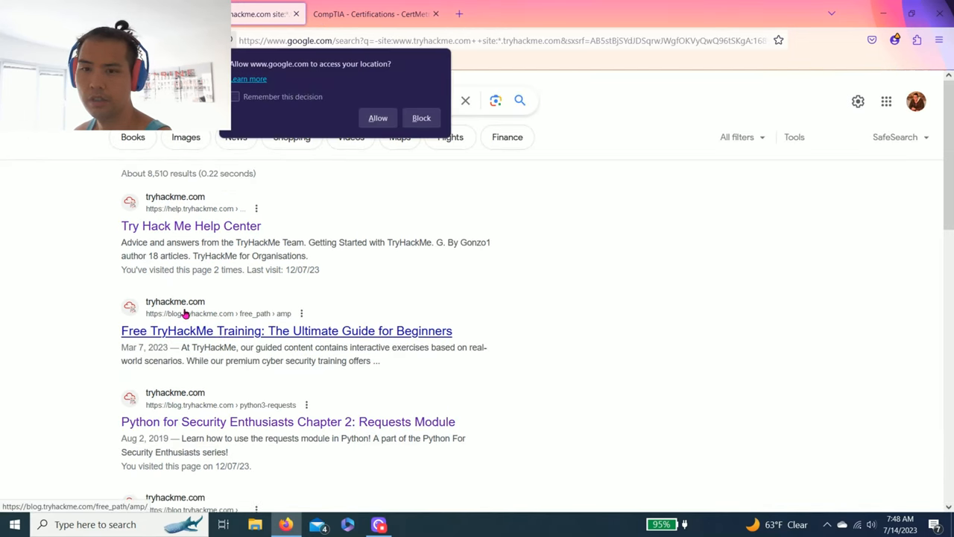
click(302, 313)
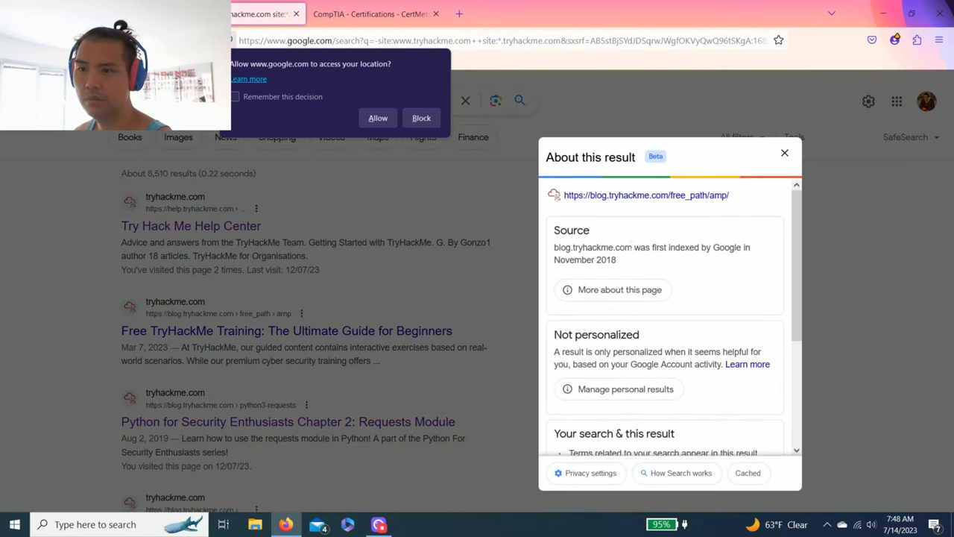
Submit blog.tryhackme.com as Task 3's subdomain beginning with B
click(258, 14)
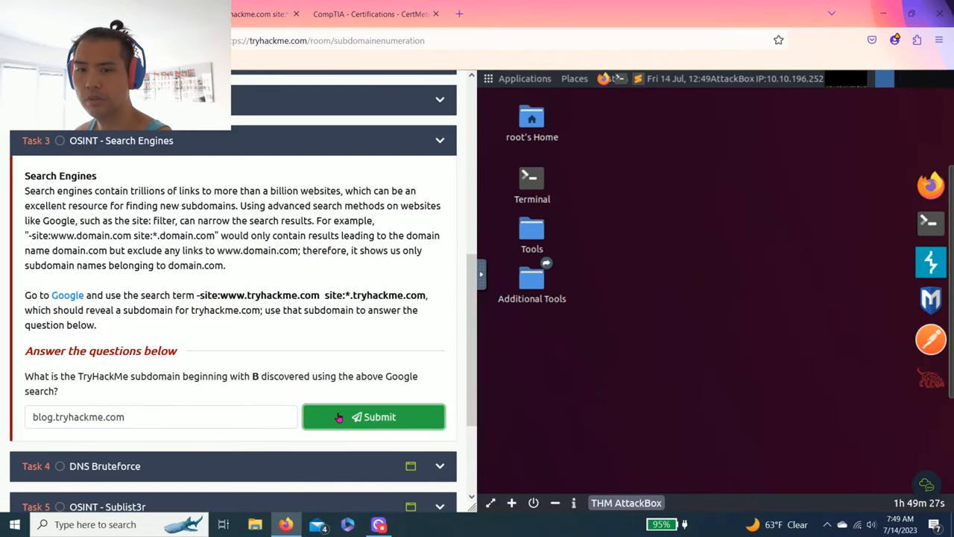
click(372, 417)
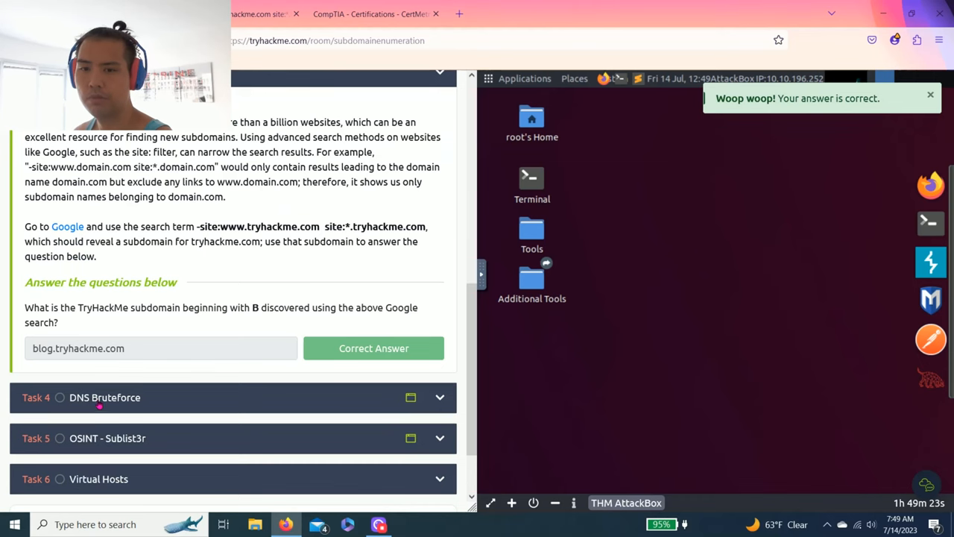
Run the DNSrecon simulation and submit api.acmeitsupport.thm as the Task 4 answer
scroll(down, 3)
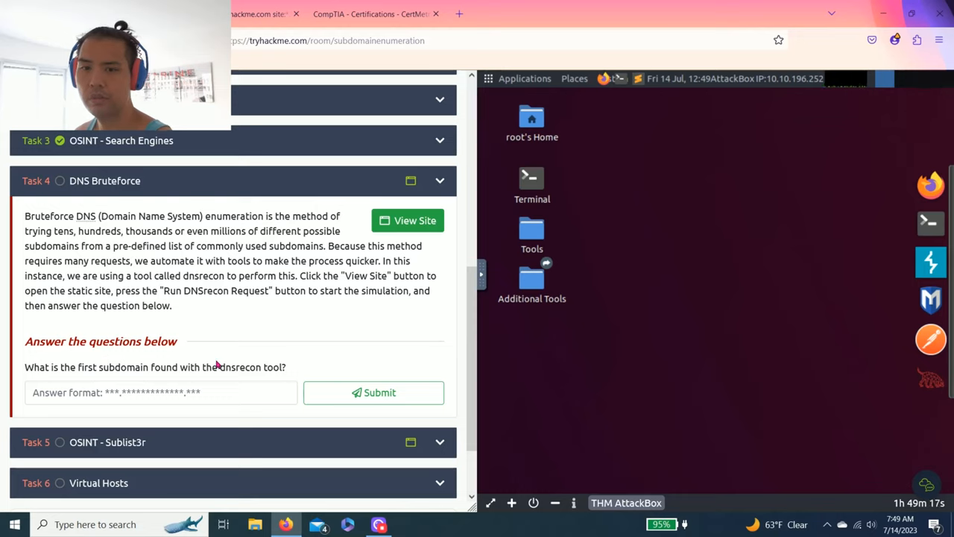
mouse_move(246, 365)
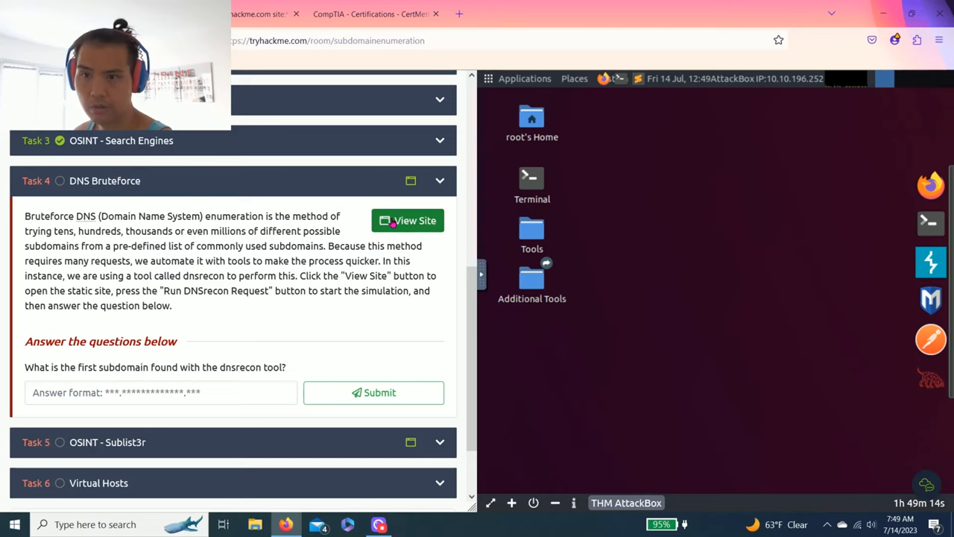
click(408, 220)
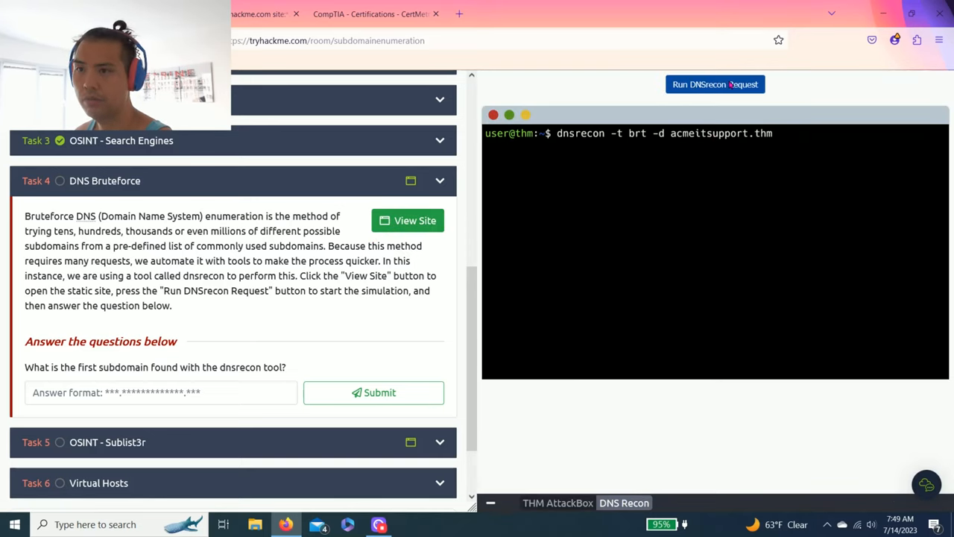
click(715, 84)
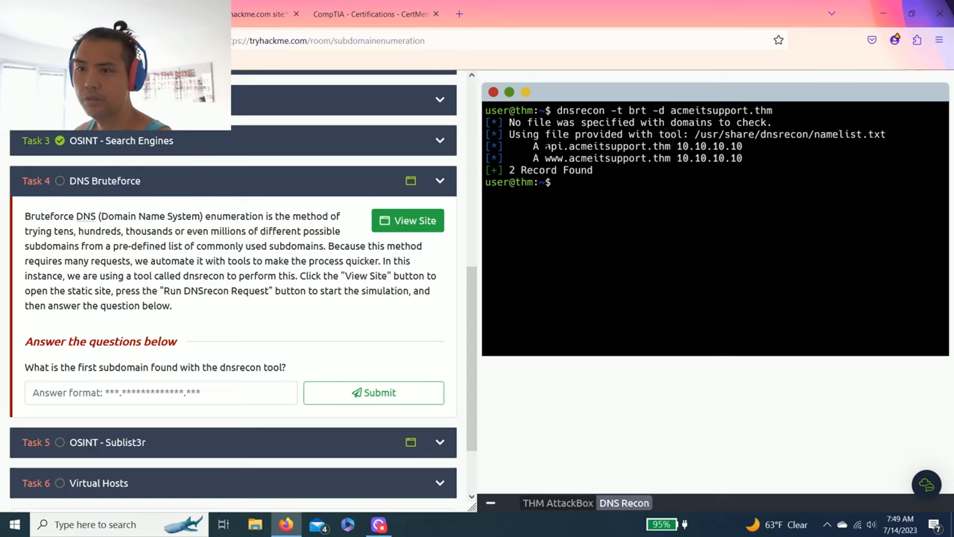
drag(545, 146, 690, 146)
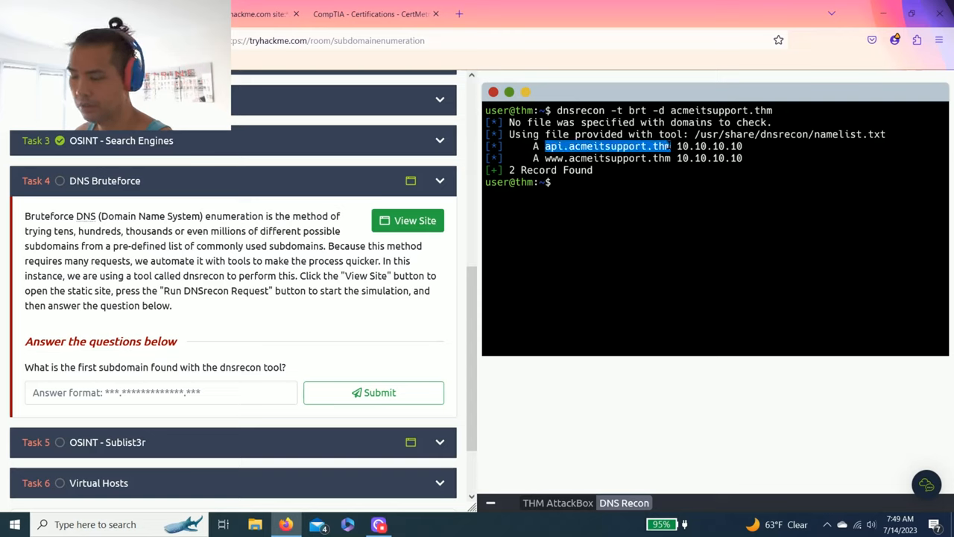
text(api.acmeitsupport.thm)
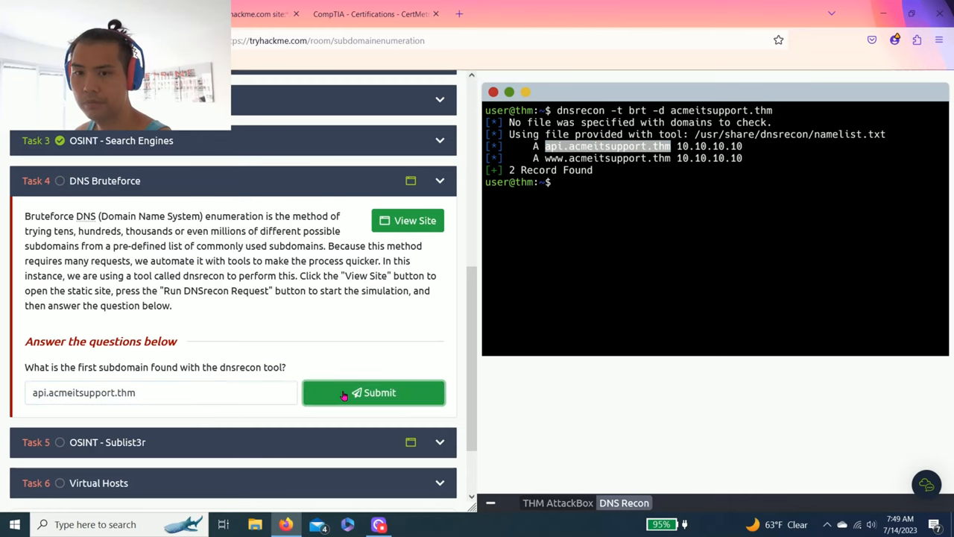
click(374, 392)
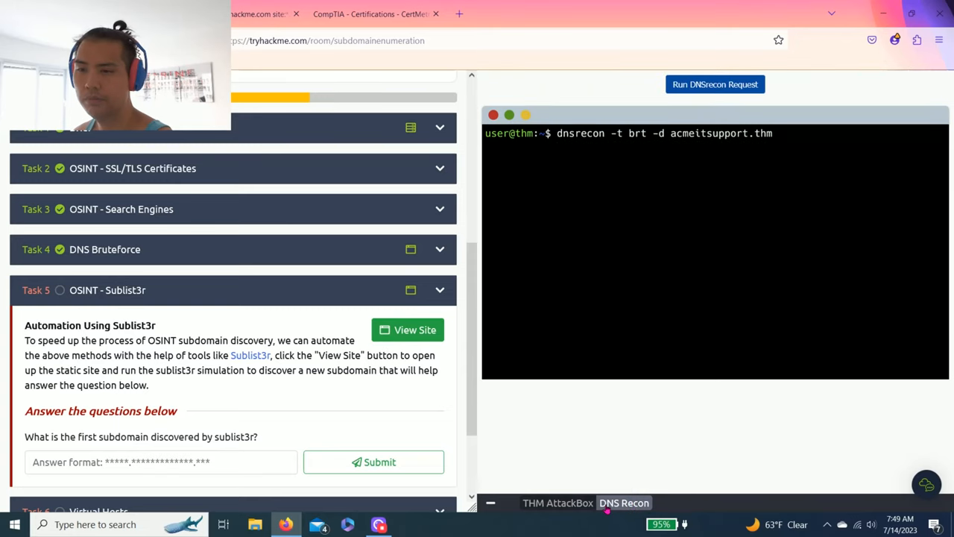
Run the Sublist3r simulation on acmeitsupport.thm and submit web55.acmeitsupport.thm for Task 5
click(415, 329)
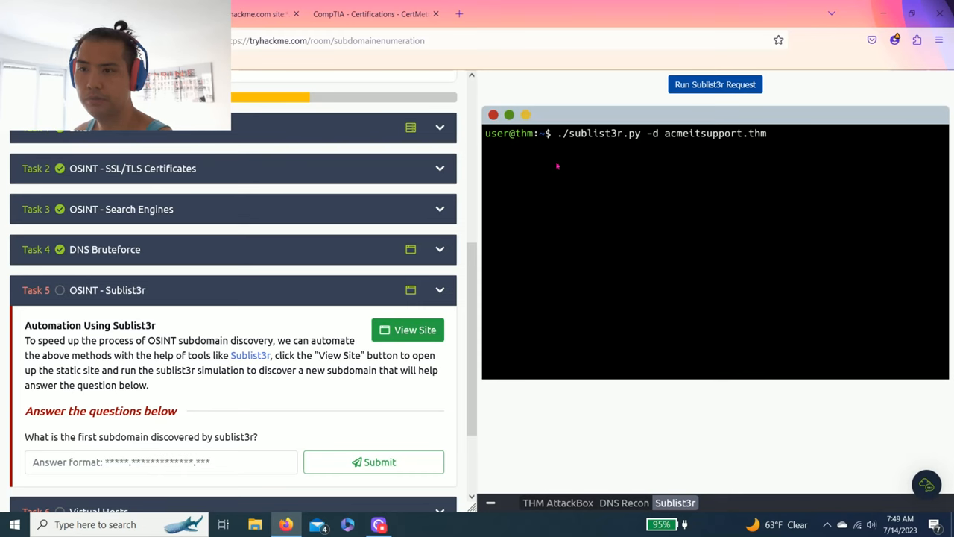
click(714, 84)
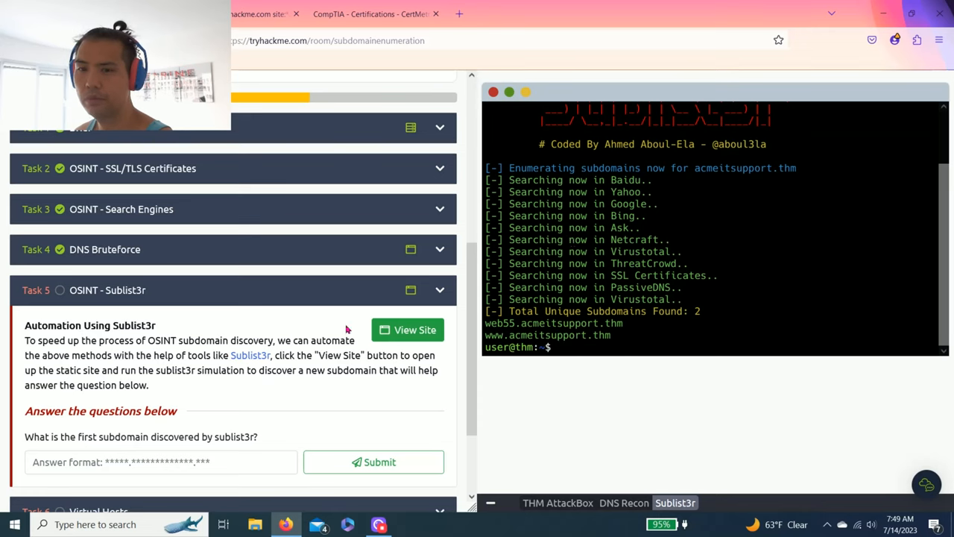
mouse_move(137, 436)
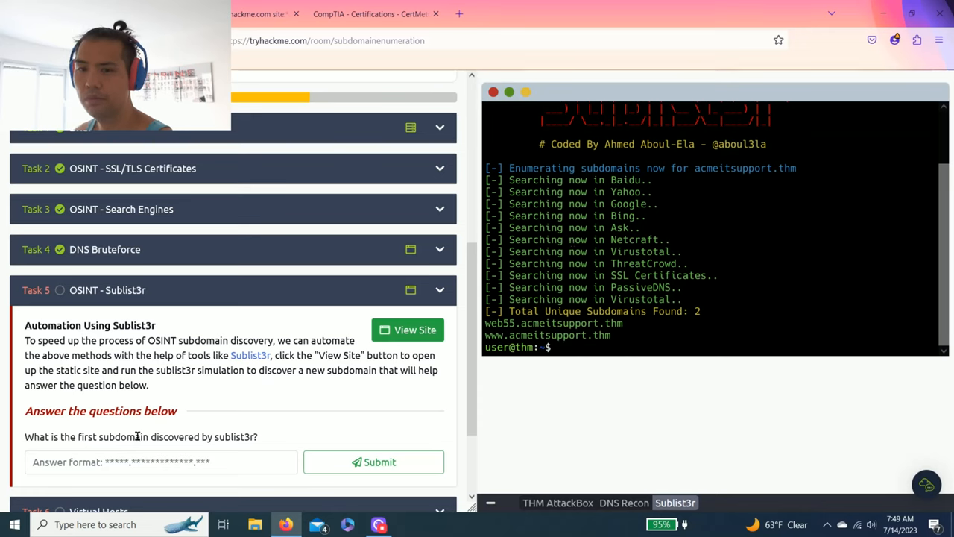
mouse_move(641, 323)
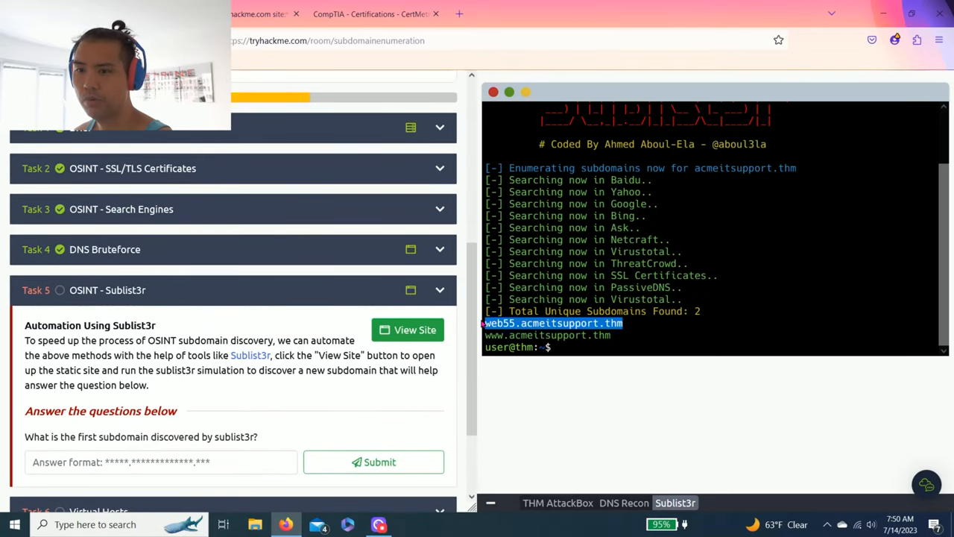
scroll(down, 3)
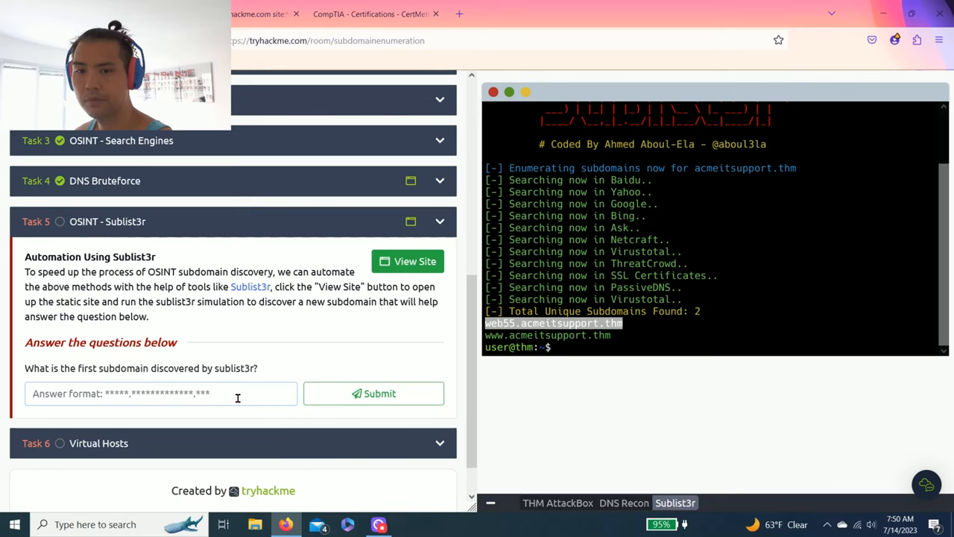
click(373, 393)
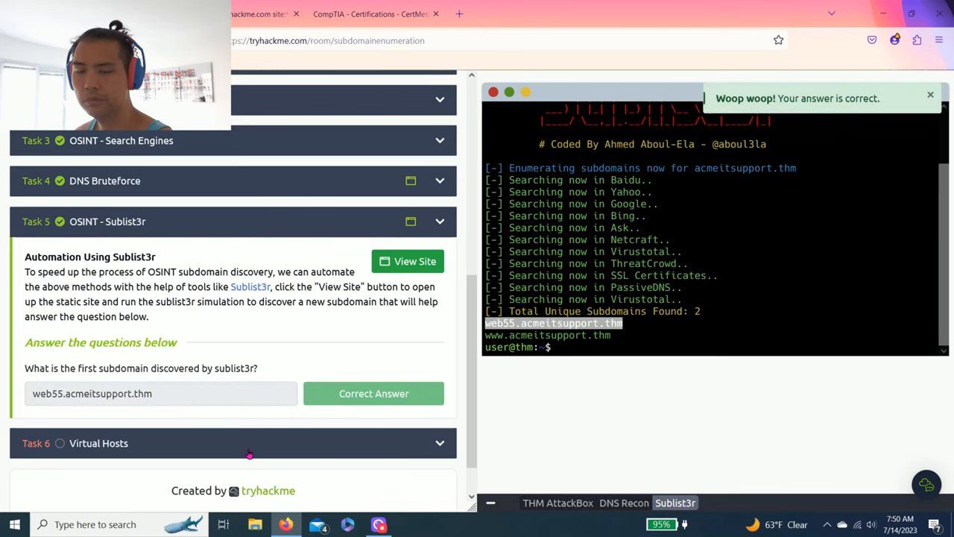
scroll(down, 3)
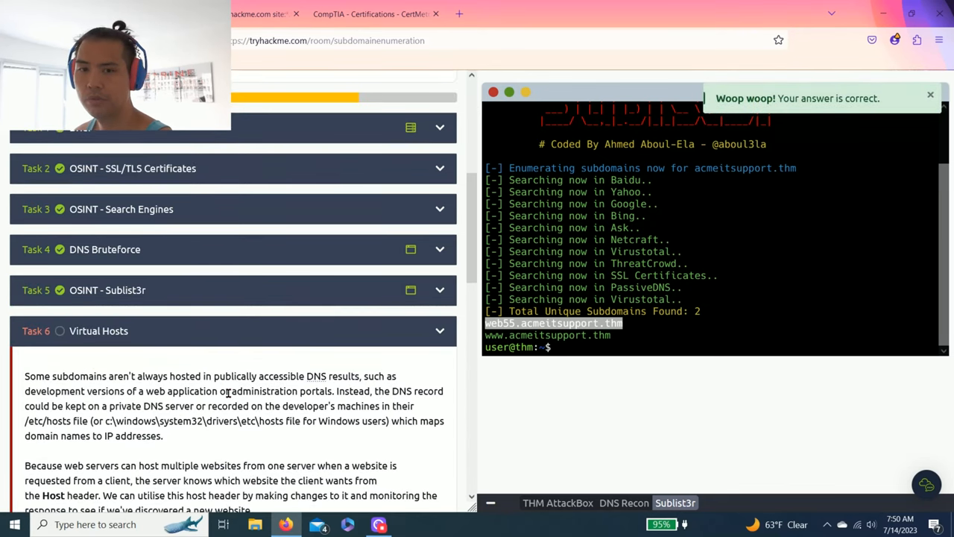
mouse_move(350, 418)
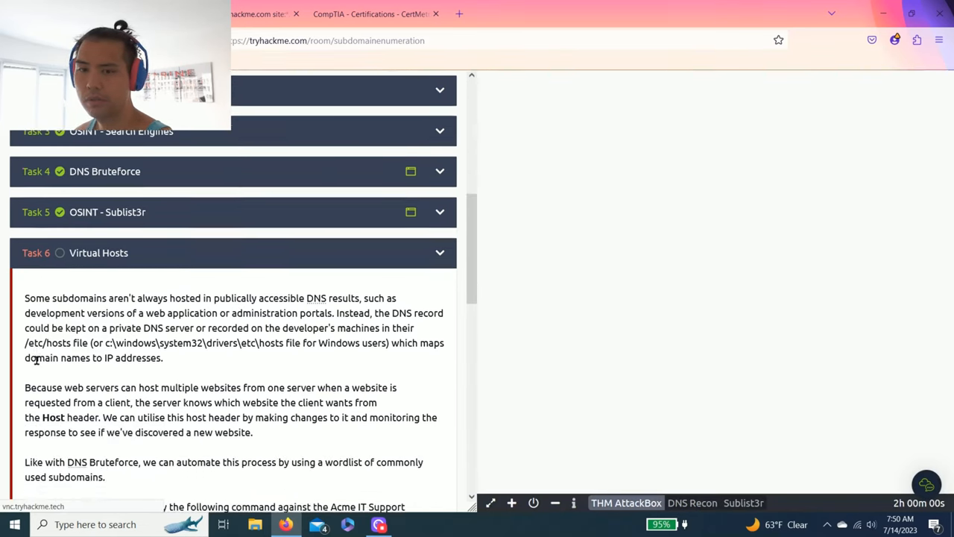
Scroll down Task 6 on virtual hosts to the Start AttackBox section
scroll(down, 3)
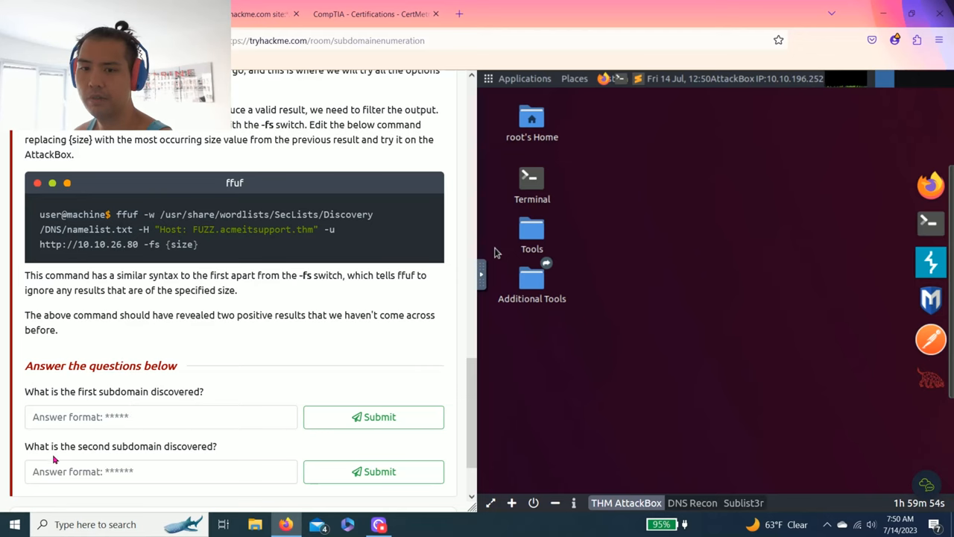
scroll(down, 3)
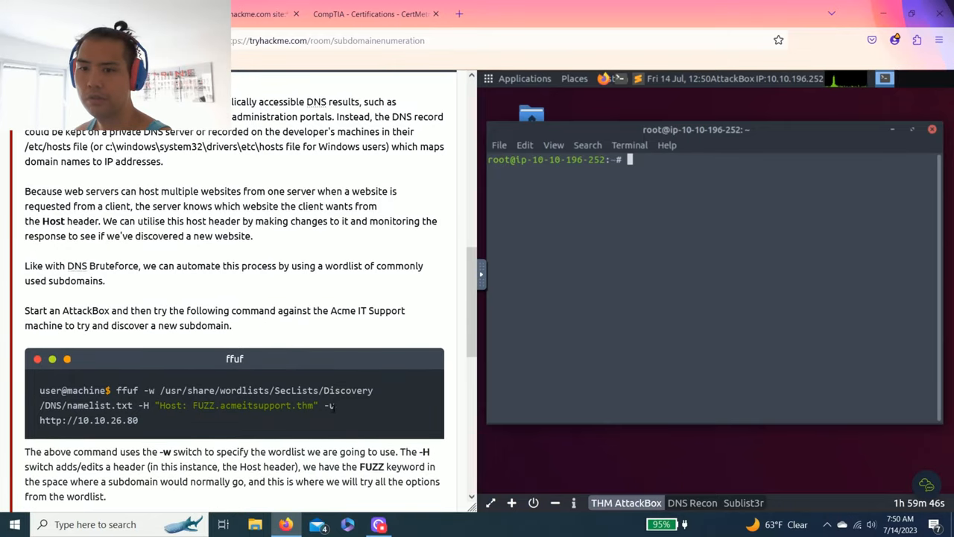
Paste the first ffuf Host-header command via the AttackBox clipboard and run it, returning size-2395 responses
drag(115, 390, 335, 405)
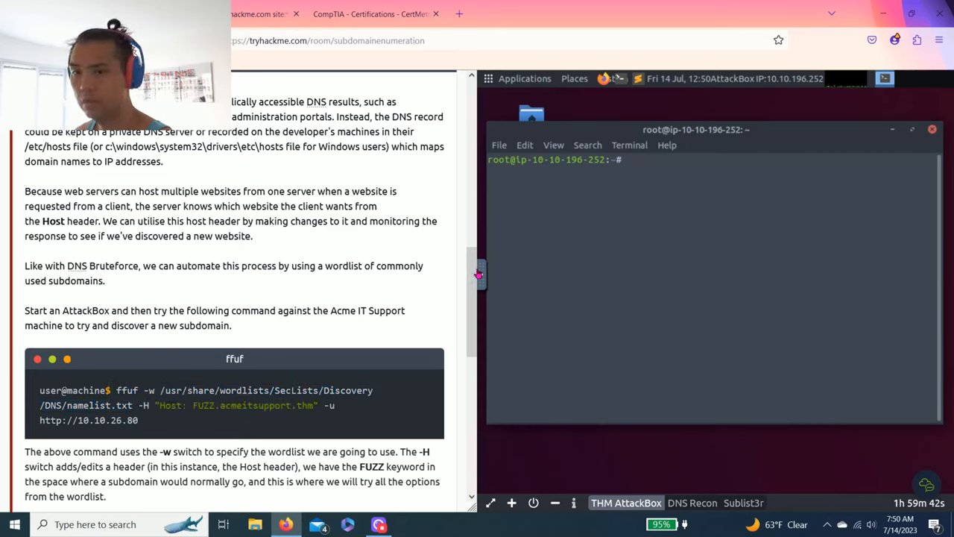
click(490, 282)
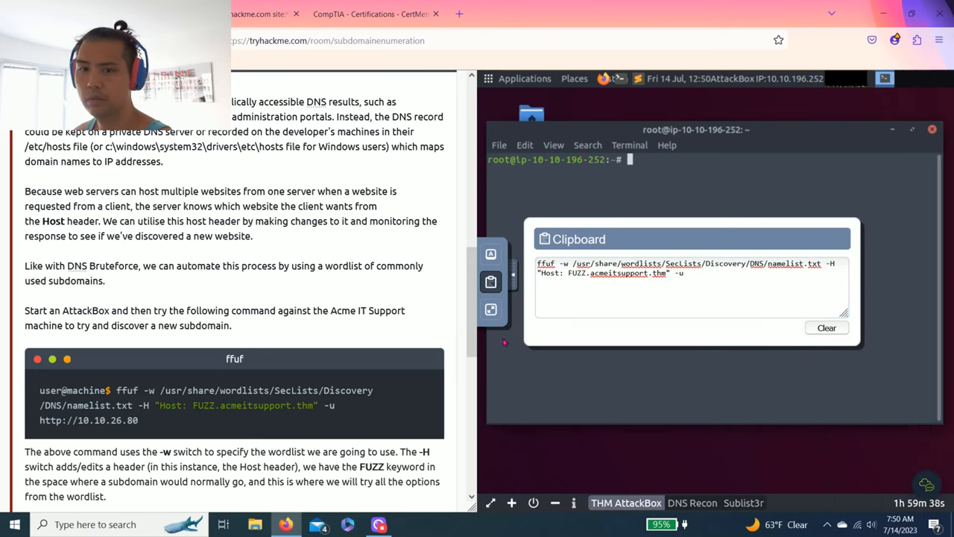
scroll(down, 3)
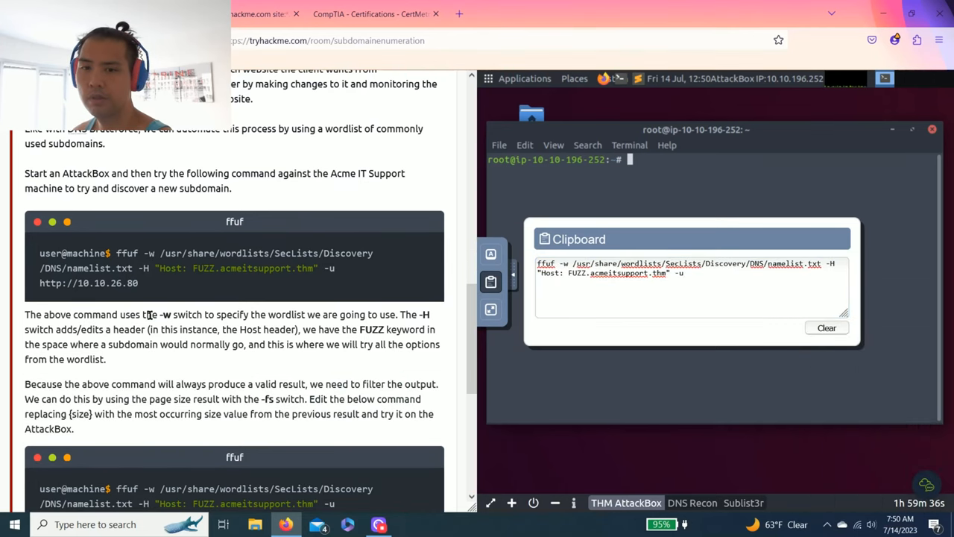
mouse_move(328, 331)
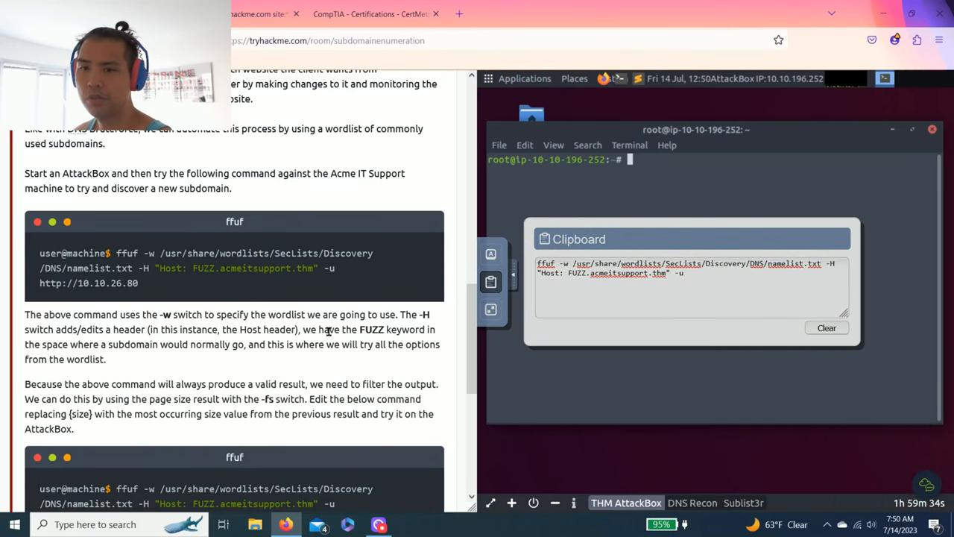
click(721, 285)
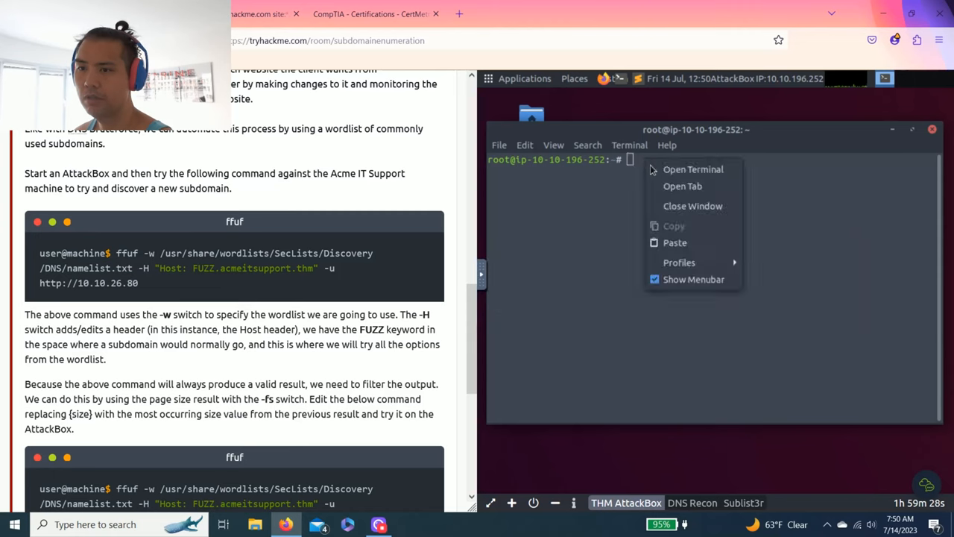
click(675, 242)
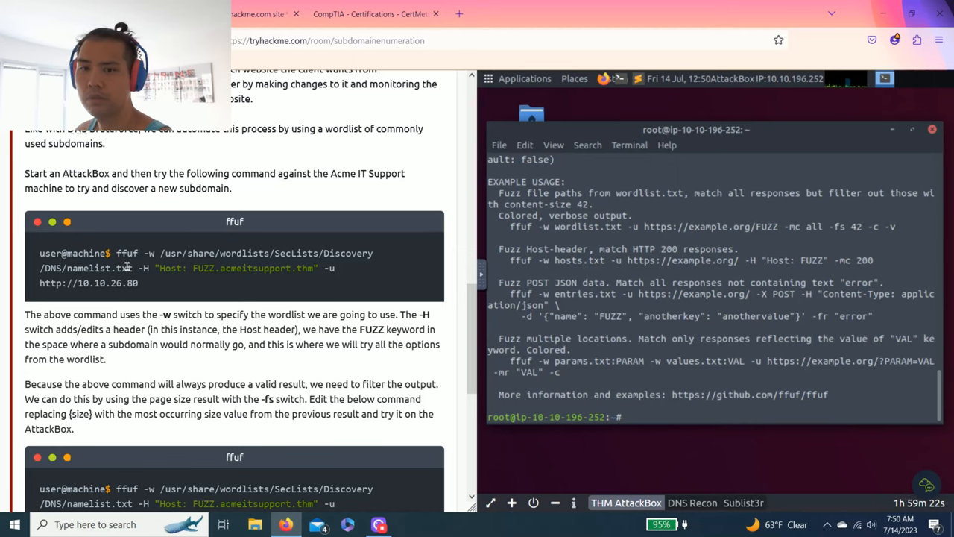
drag(116, 253, 137, 283)
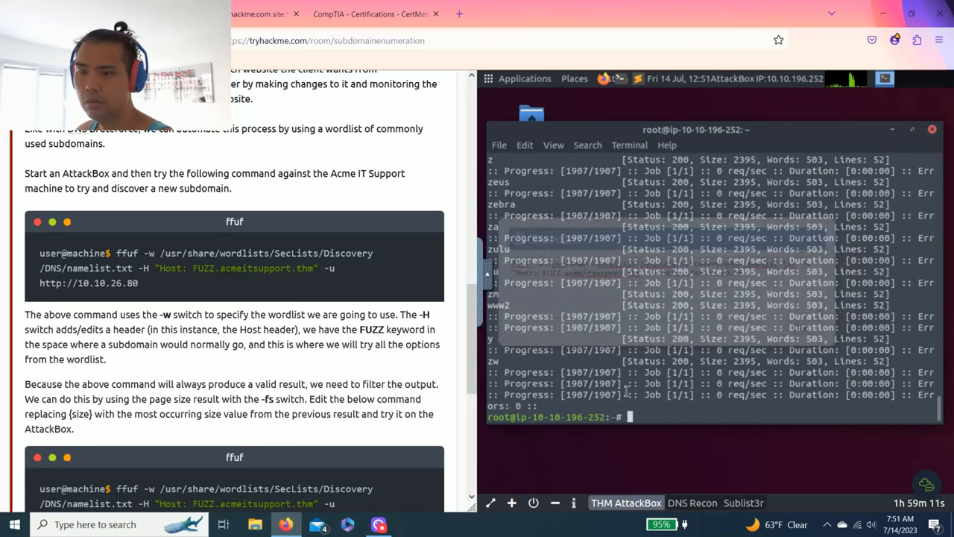
Run ffuf again with -fs 2395 against acmeitsupport.thm, revealing the delta and yellow virtual hosts
scroll(down, 3)
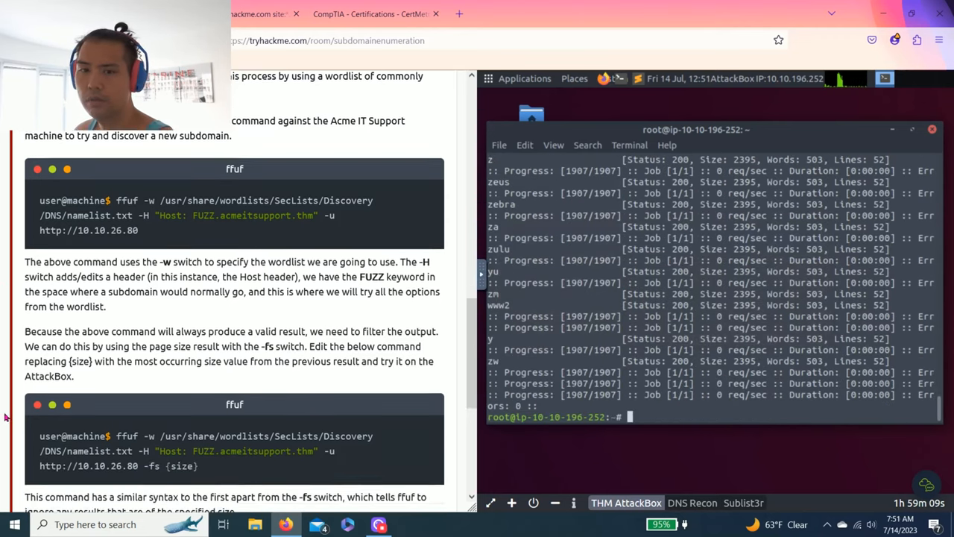
scroll(down, 3)
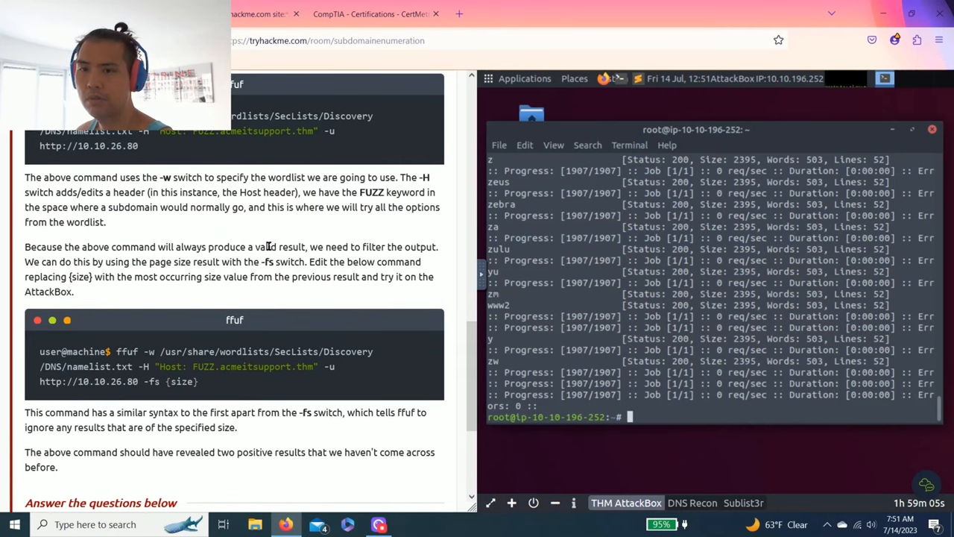
drag(308, 246, 437, 247)
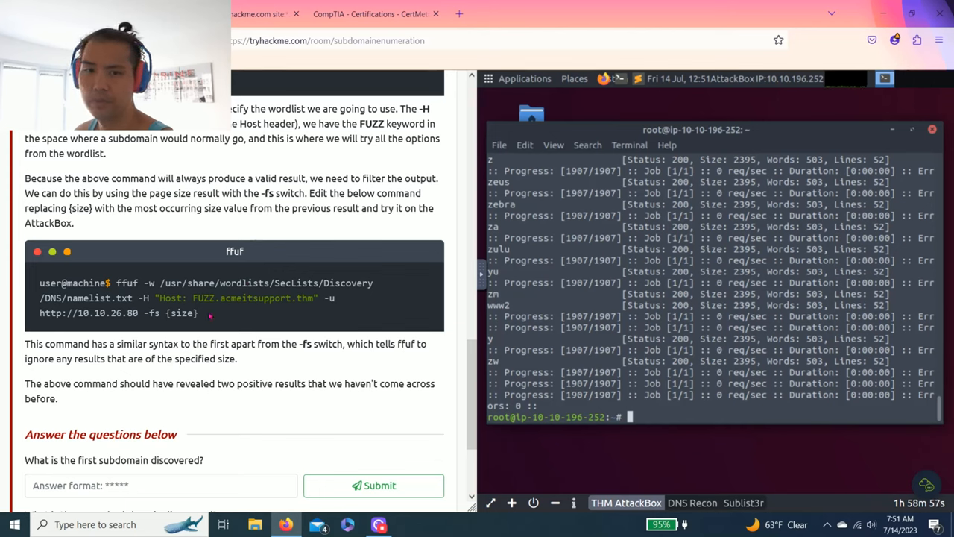
drag(117, 282, 198, 313)
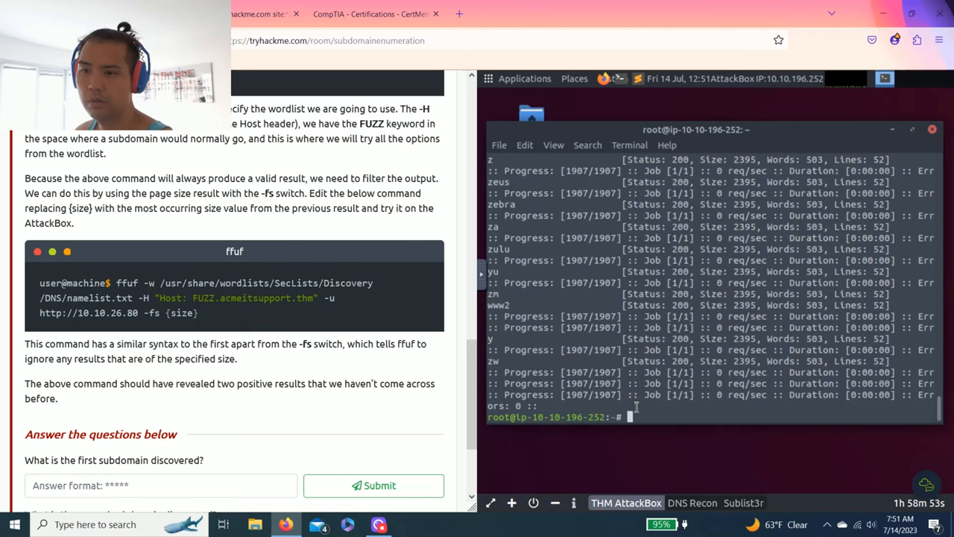
text(ffuf -w /usr/share/wordlists/SecLists/Discovery/DNS/namelist.txt -H "Host: FUZZ.acmeitsupport.thm" -u http://10.10.26.80)
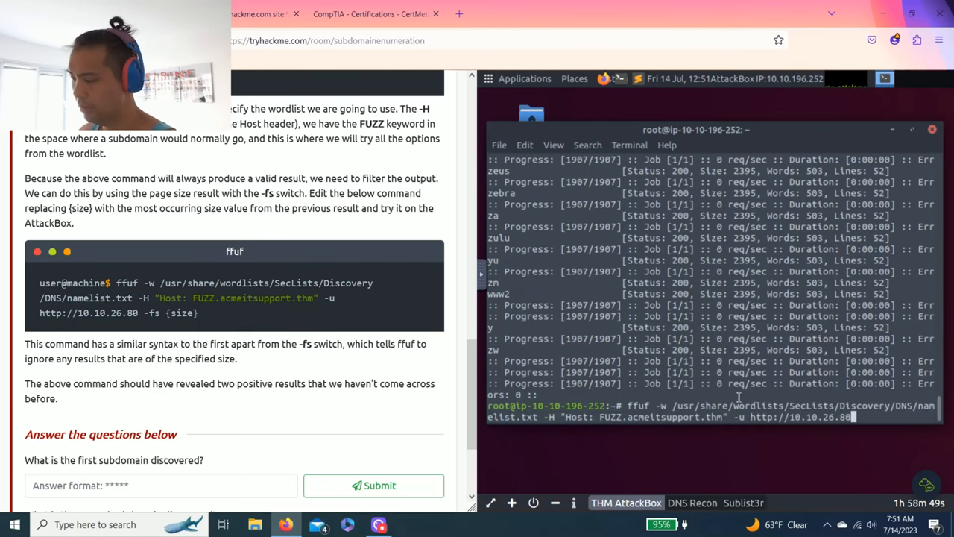
text(-fs)
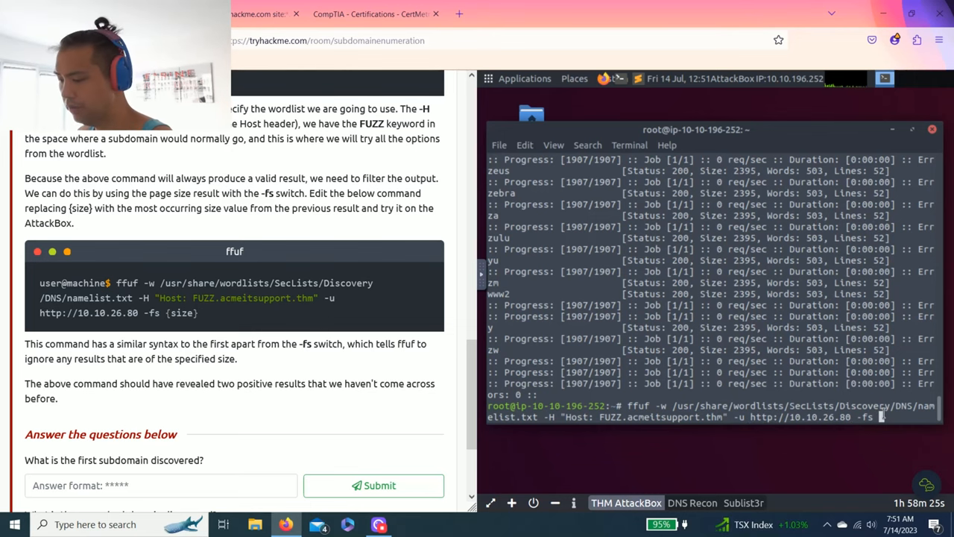
key(Return)
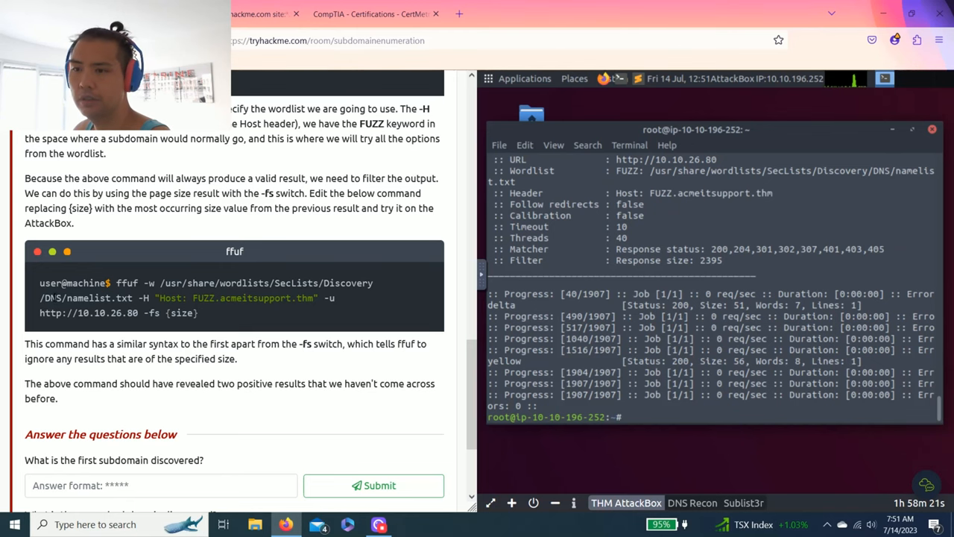
Submit delta and yellow as the two Task 6 subdomain answers, both accepted
scroll(down, 3)
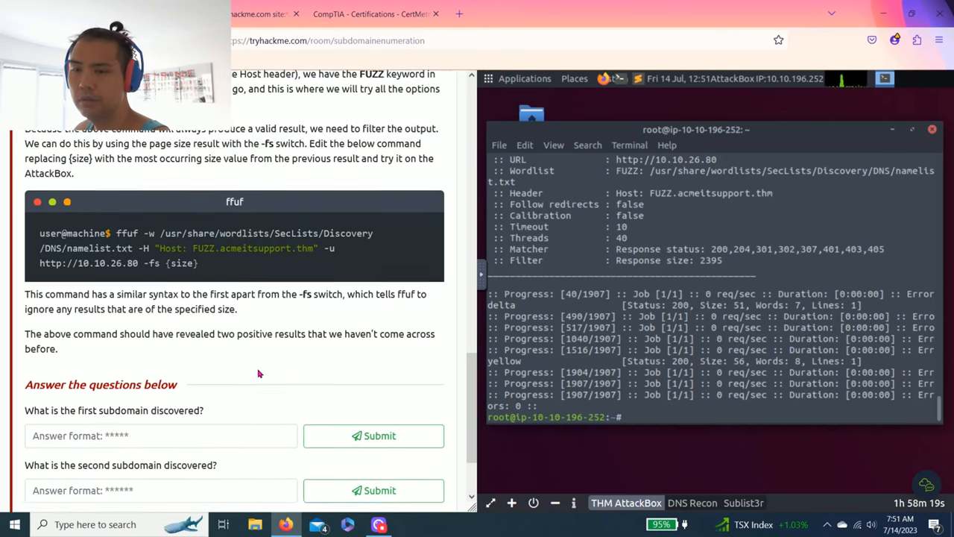
scroll(down, 3)
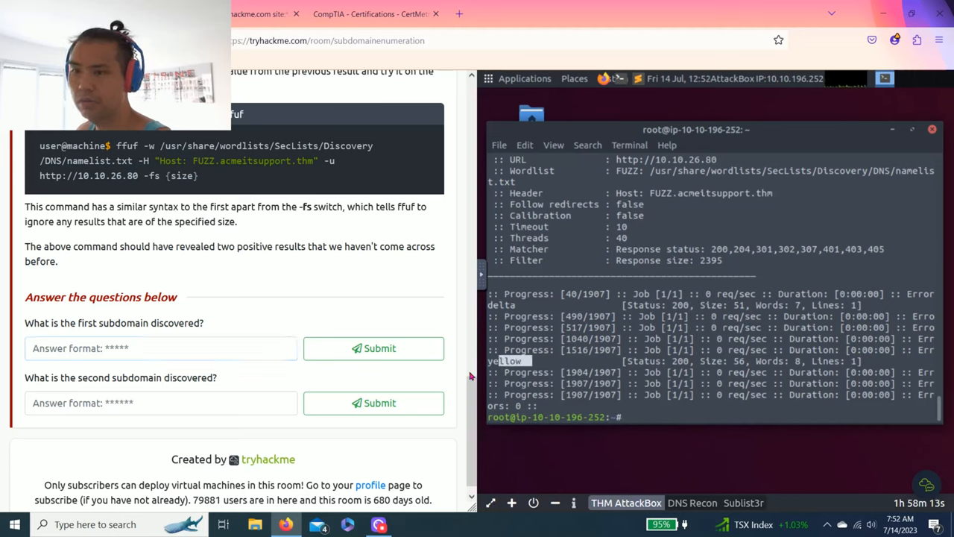
click(161, 348)
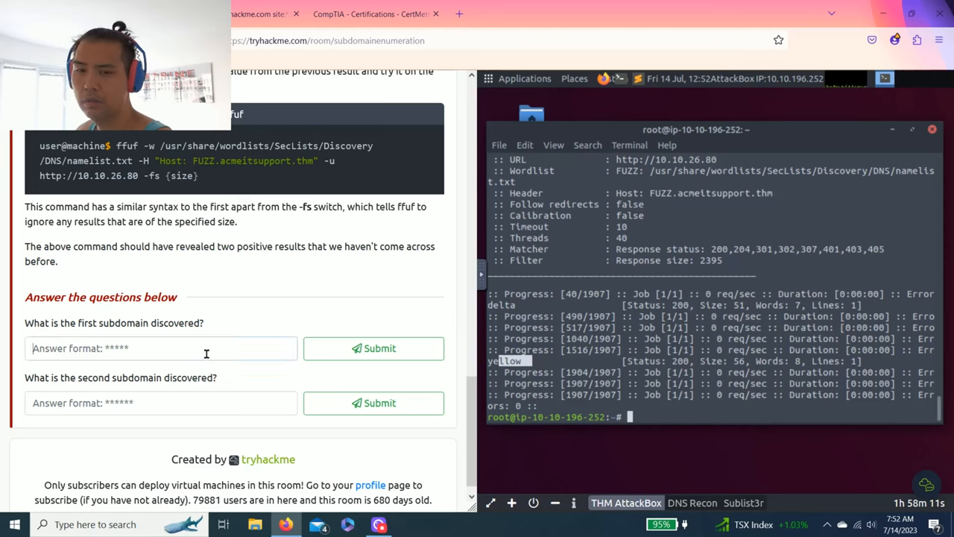
text(delta)
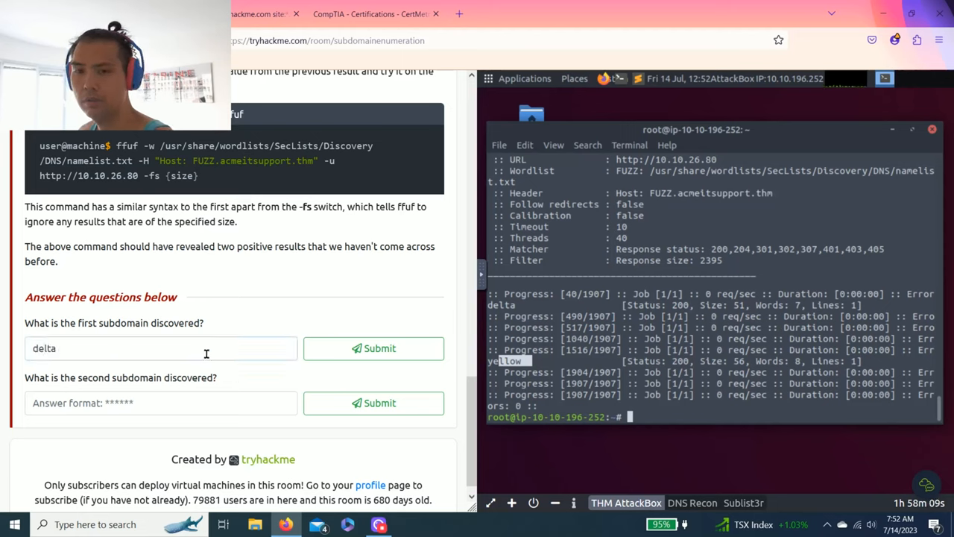
click(373, 348)
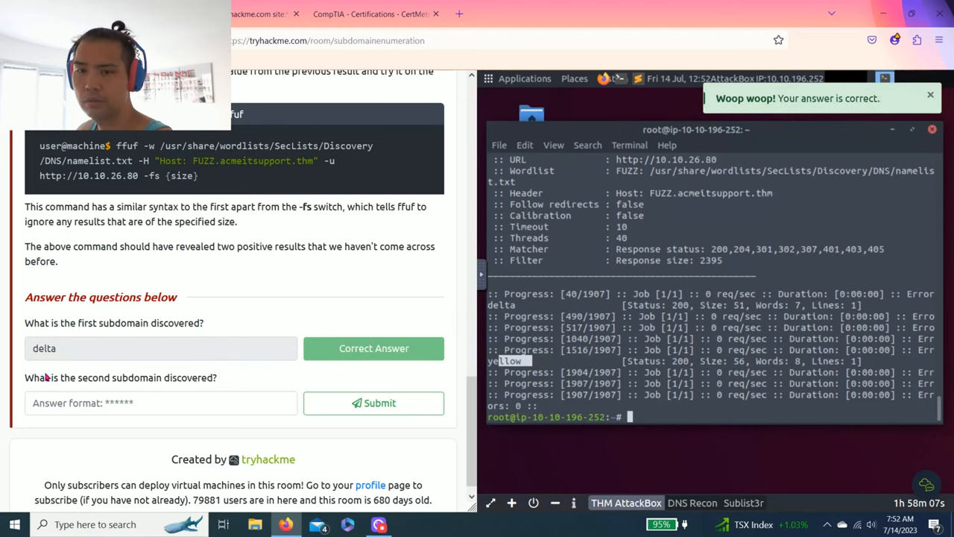
text(ye)
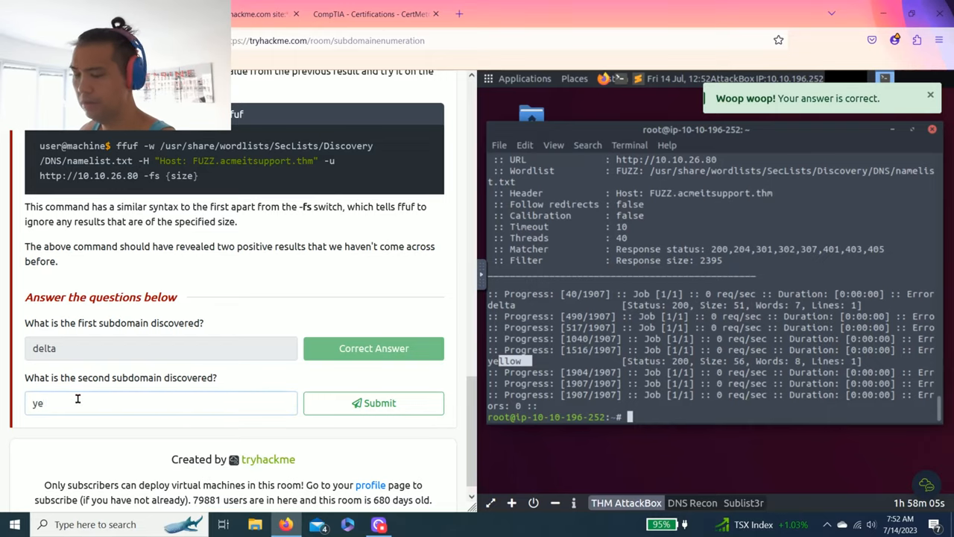
click(373, 403)
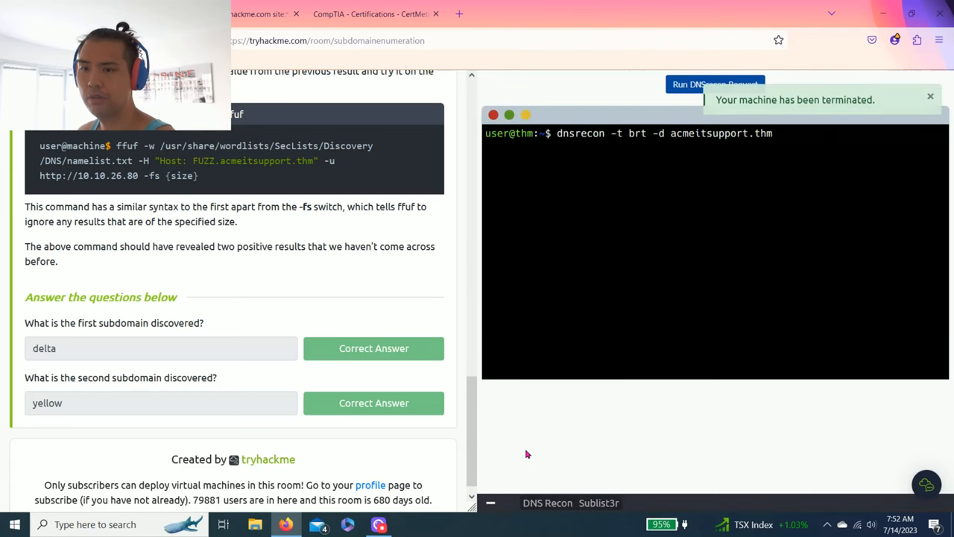
Terminate the running acmeitsupportv10 target machine from the Active Machine Information panel
scroll(up, 3)
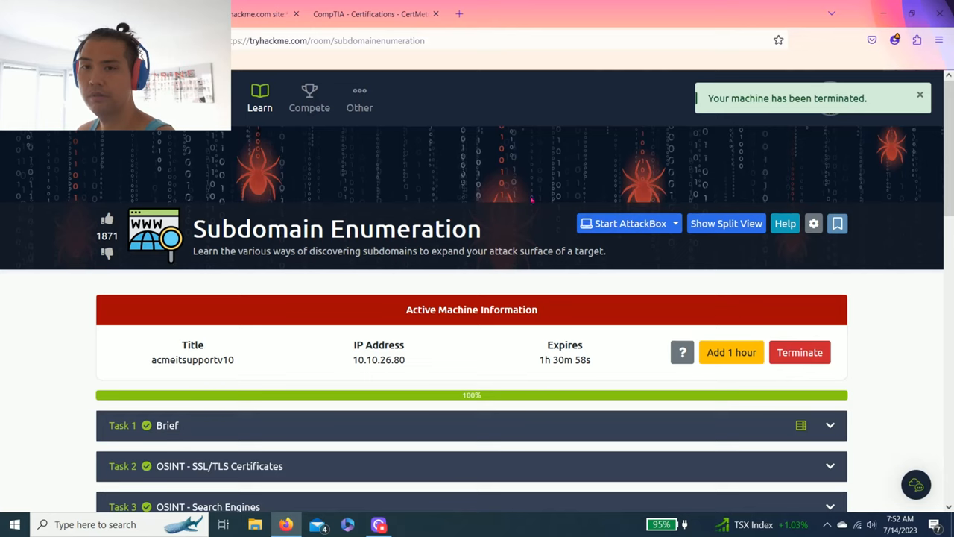
click(799, 352)
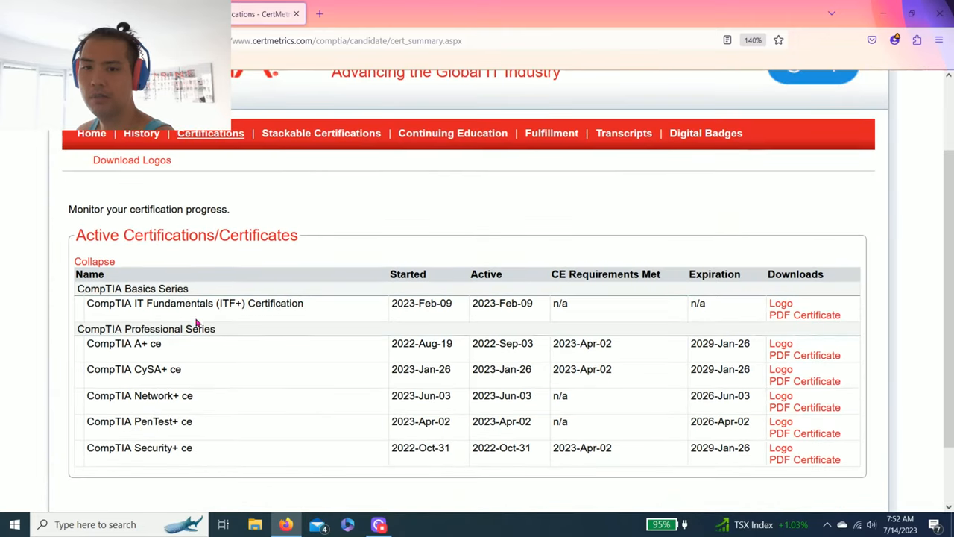
mouse_move(217, 303)
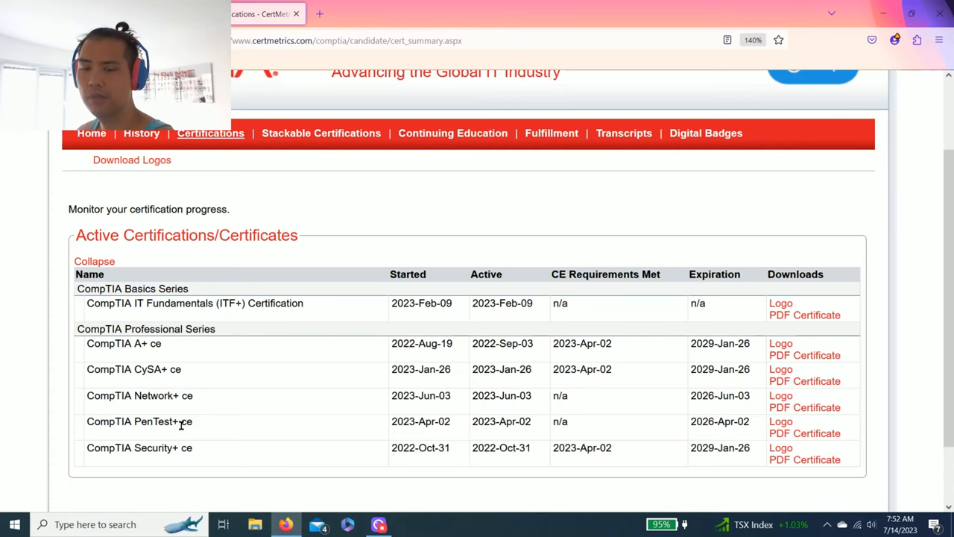
Review the active CompTIA certifications in CertMetrics, then return to the TryHackMe learning dashboard
scroll(down, 3)
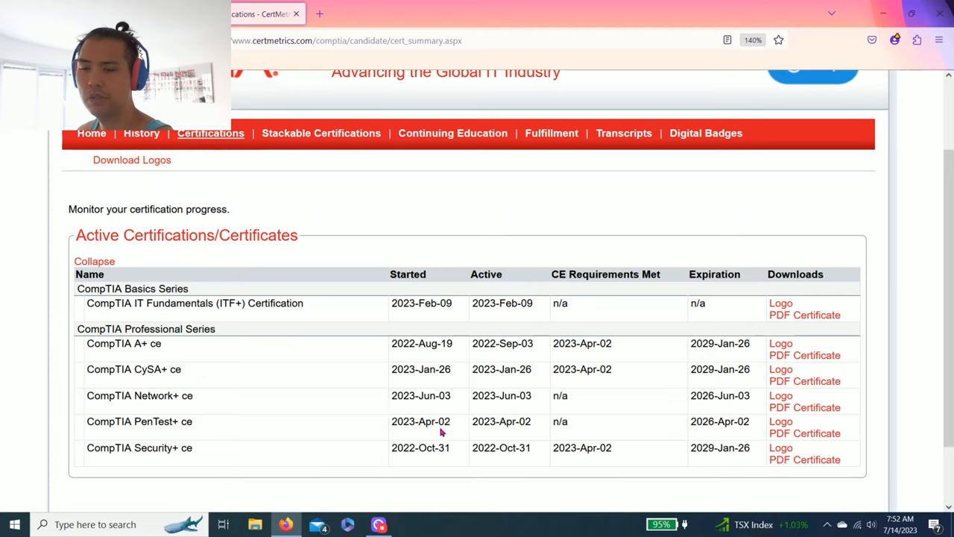
double_click(565, 447)
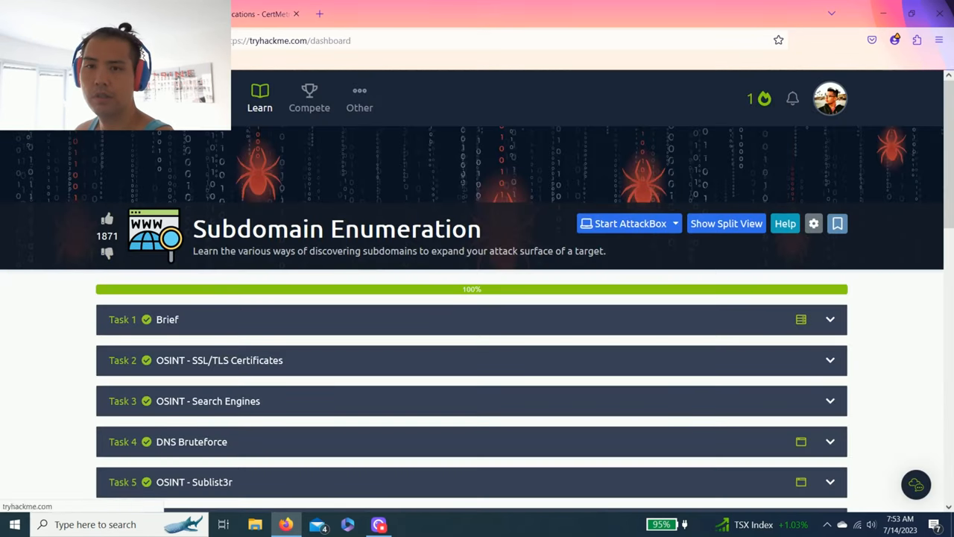
click(260, 97)
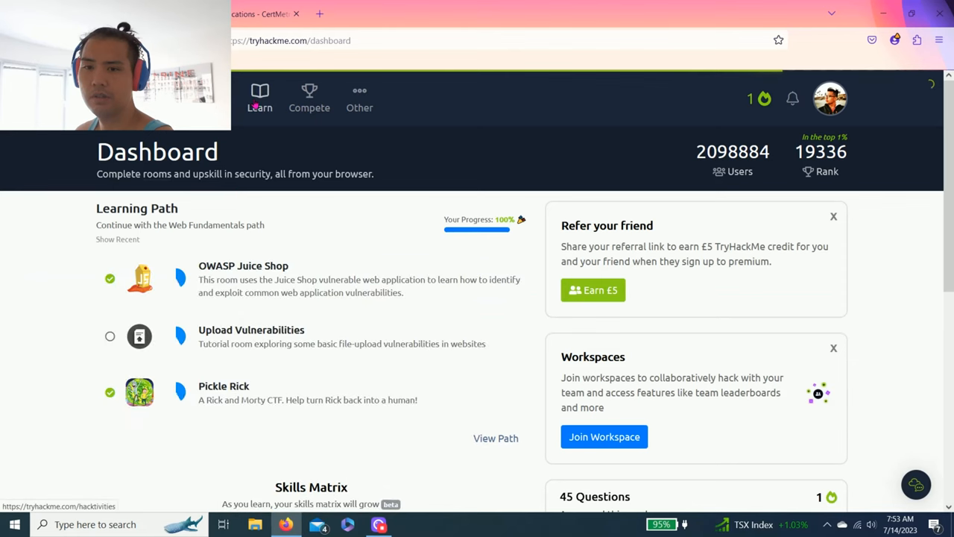